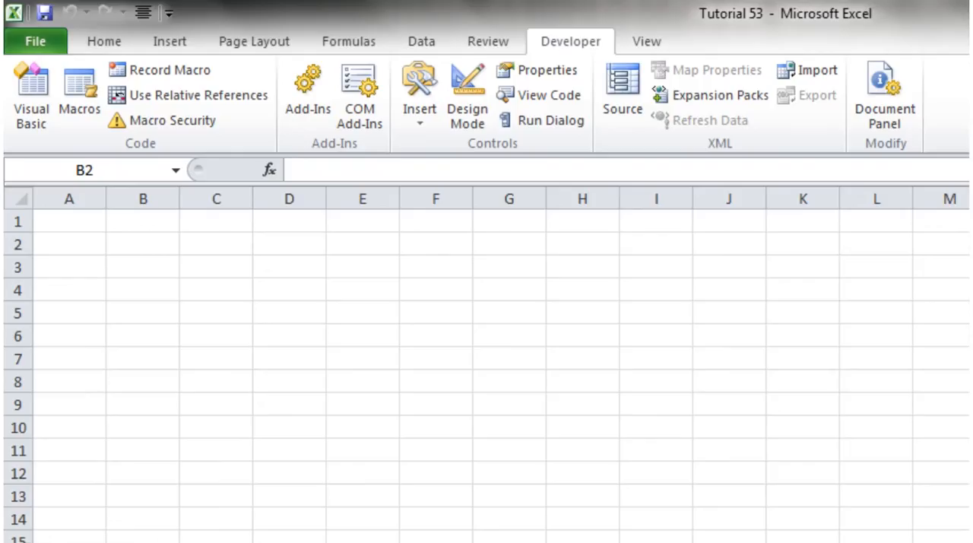
mouse_move(303, 360)
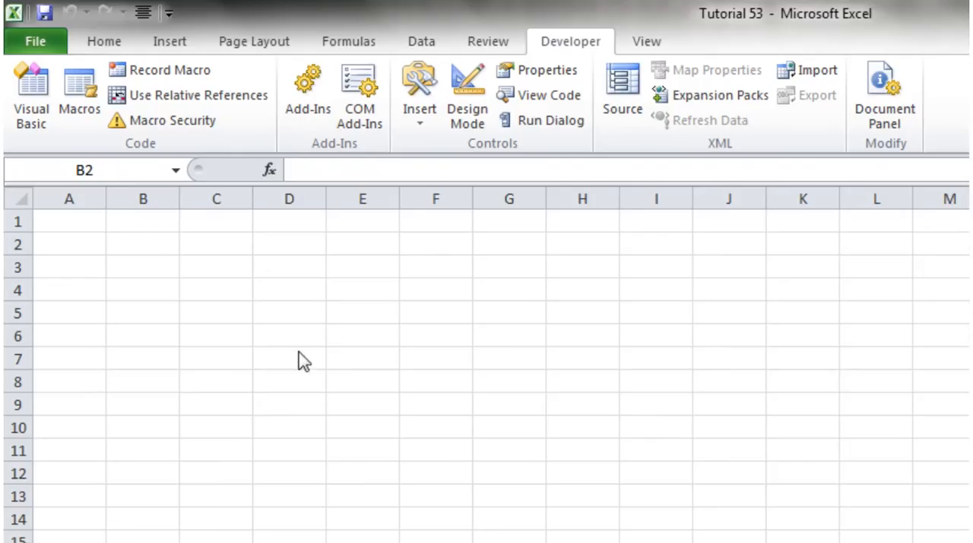
mouse_move(314, 353)
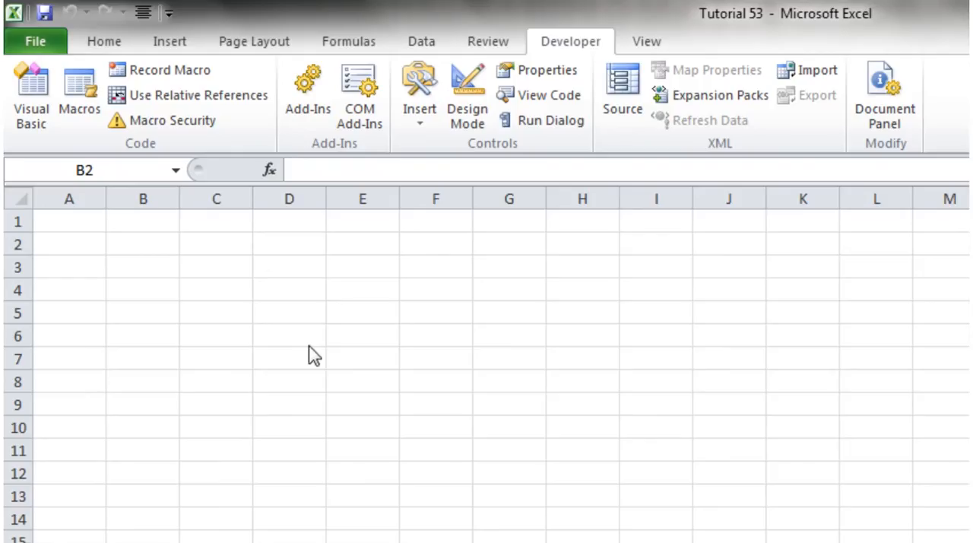
mouse_move(315, 332)
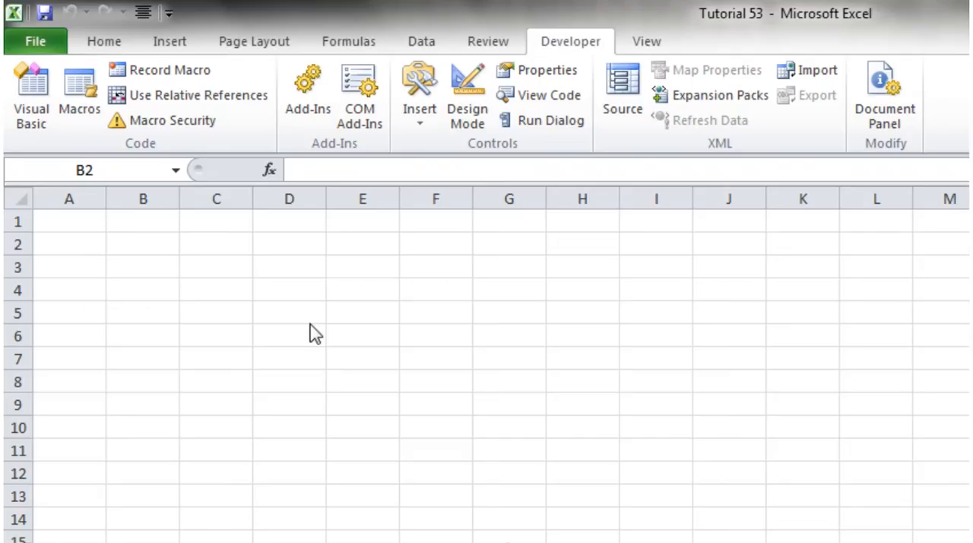
mouse_move(318, 349)
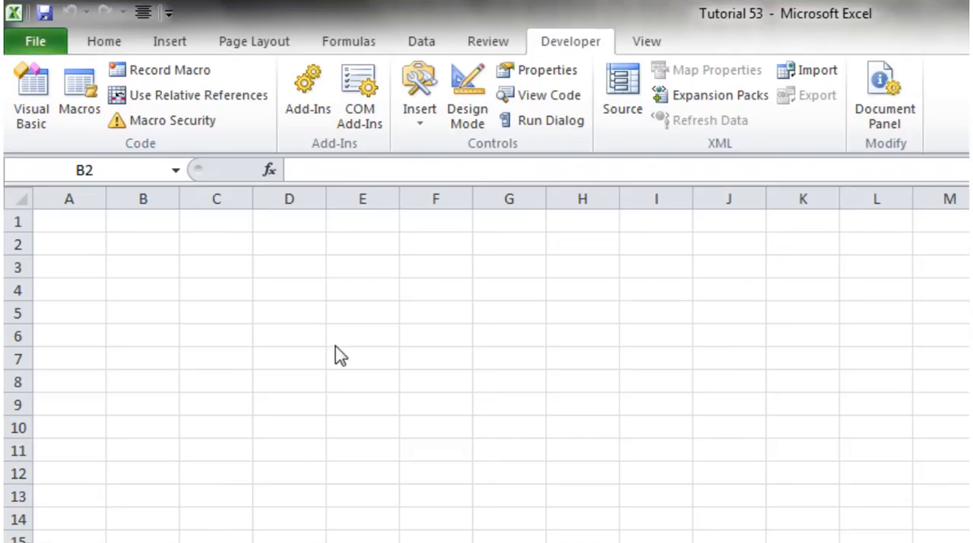
Adjust the ribbon customisation settings, switch on Design Mode, and select cell B2
left_click(143, 242)
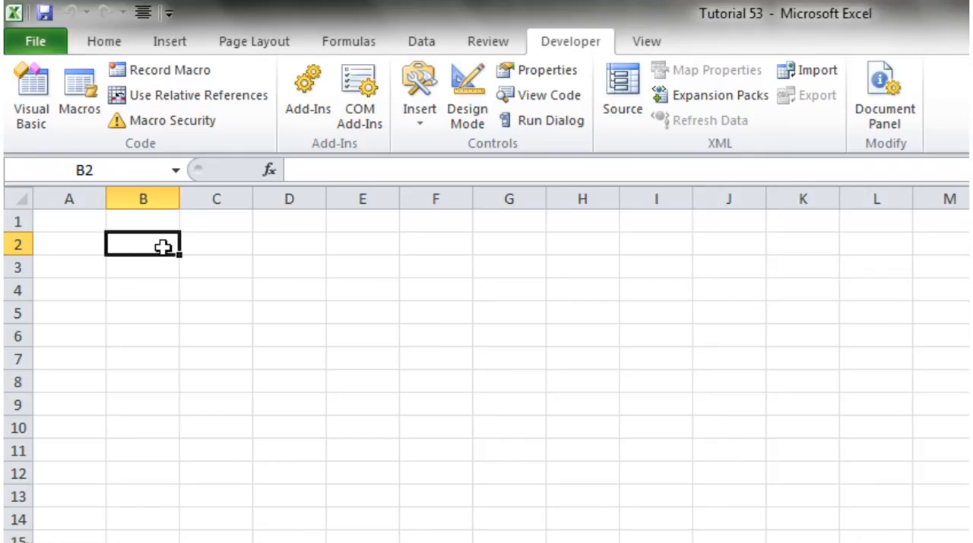
mouse_move(300, 312)
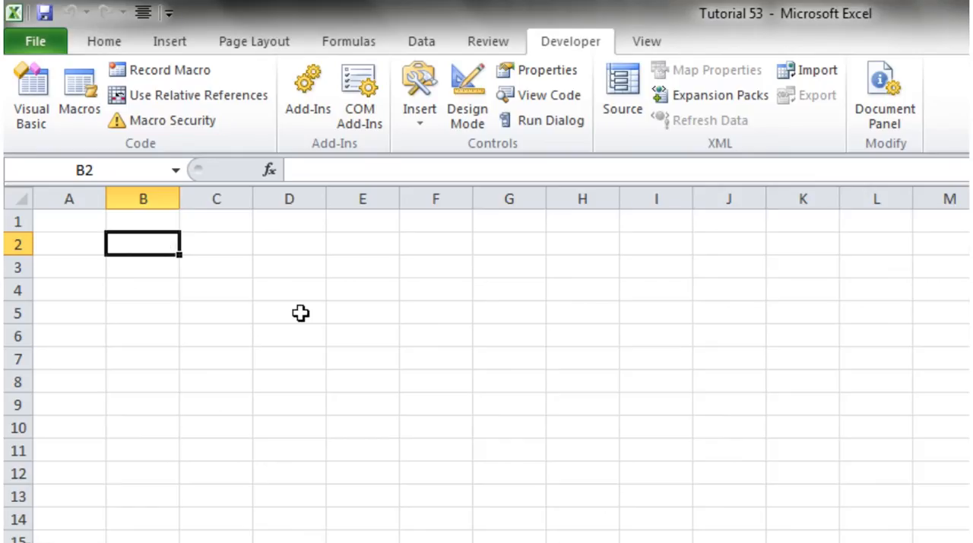
mouse_move(237, 269)
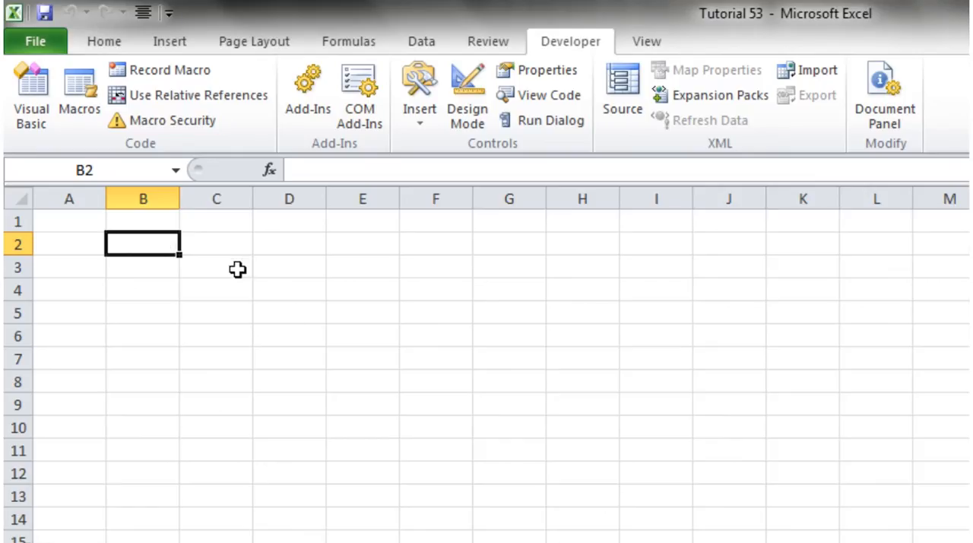
mouse_move(570, 150)
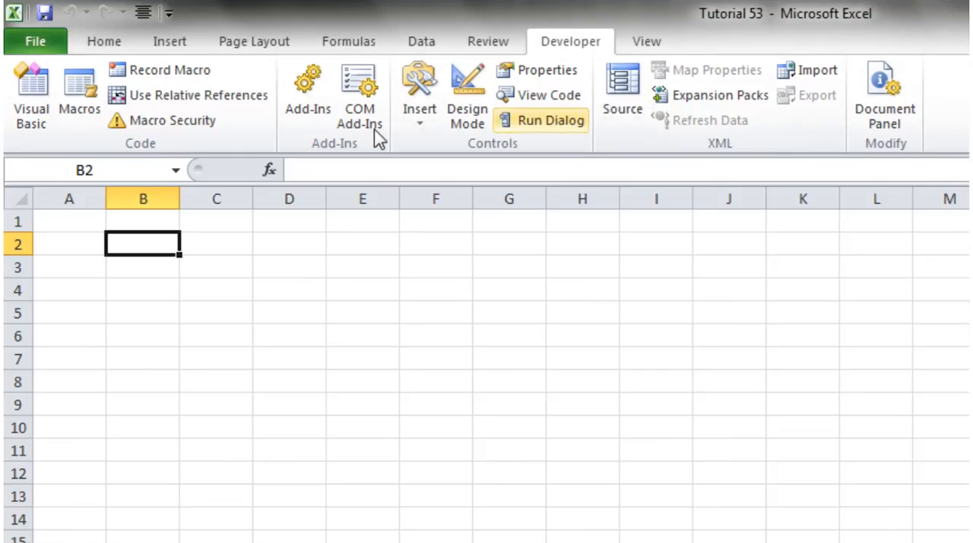
mouse_move(569, 41)
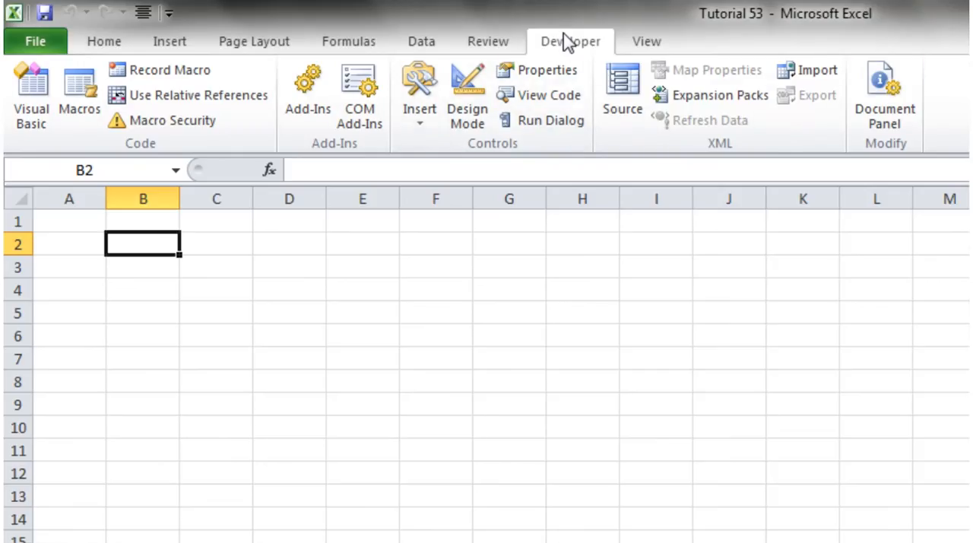
right_click(570, 41)
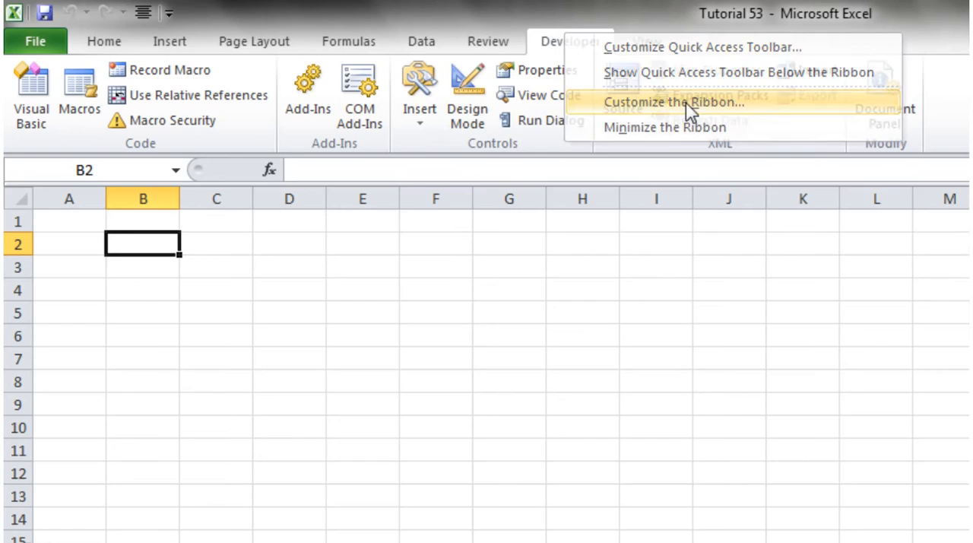
left_click(674, 101)
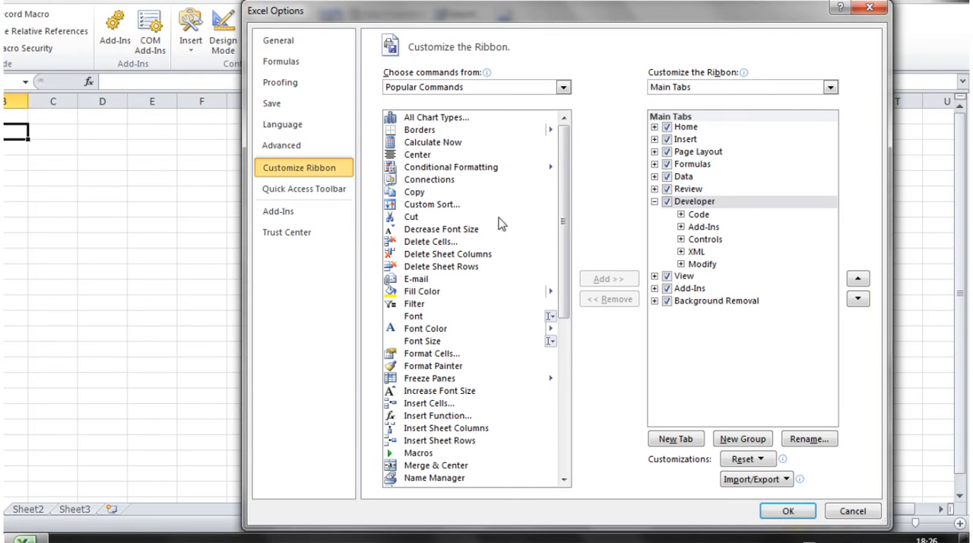
mouse_move(663, 209)
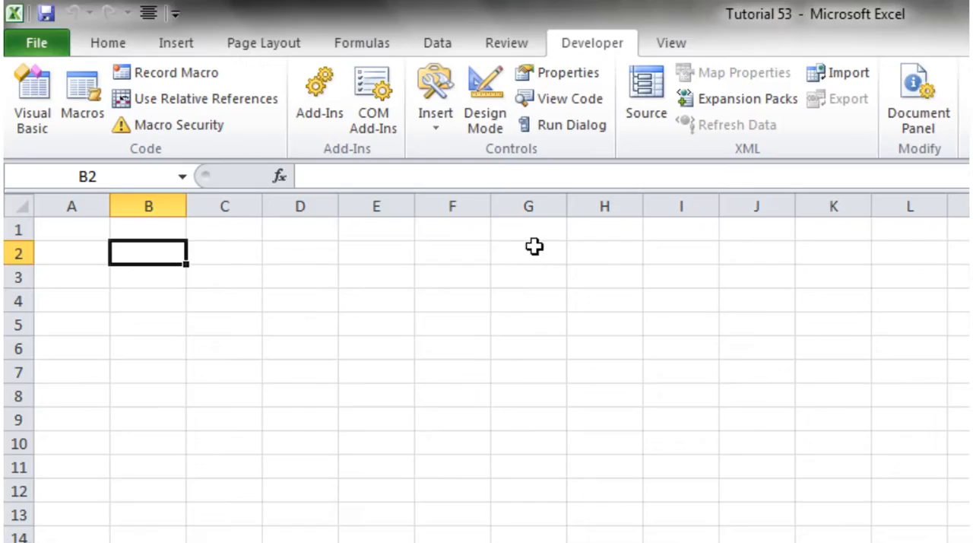
left_click(224, 252)
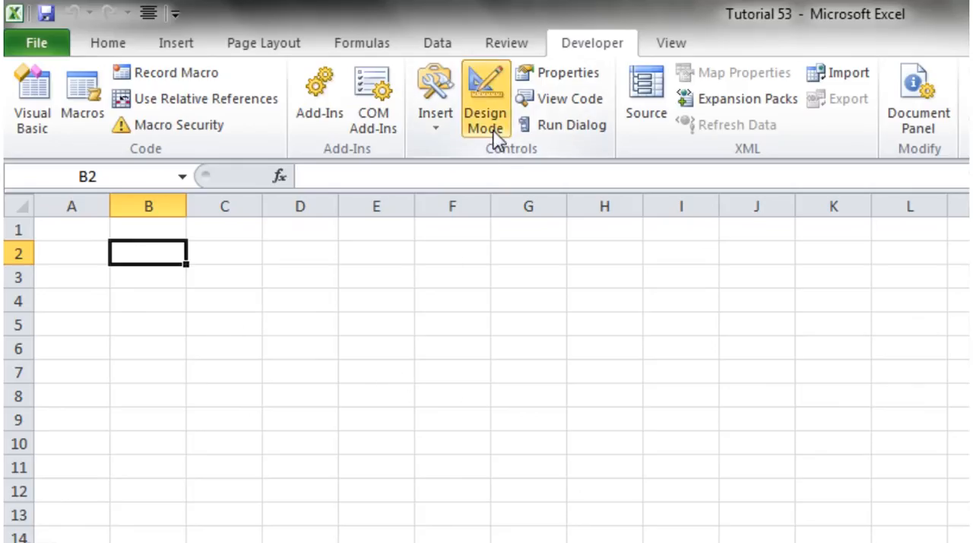
left_click(224, 276)
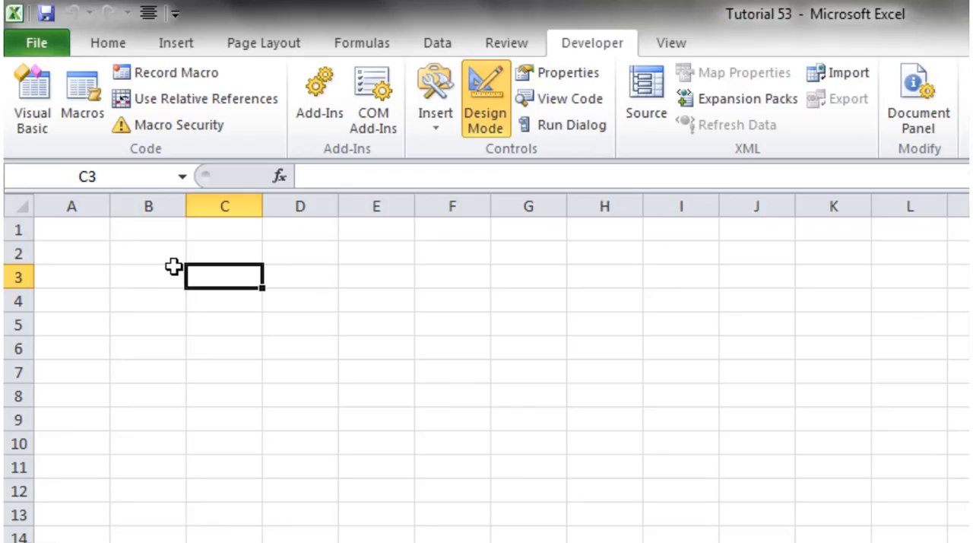
left_click(148, 253)
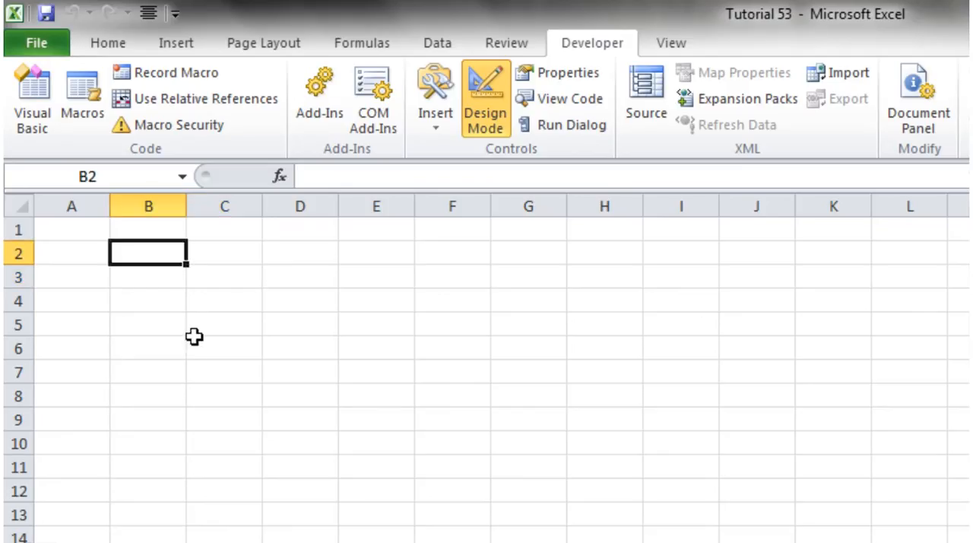
mouse_move(301, 326)
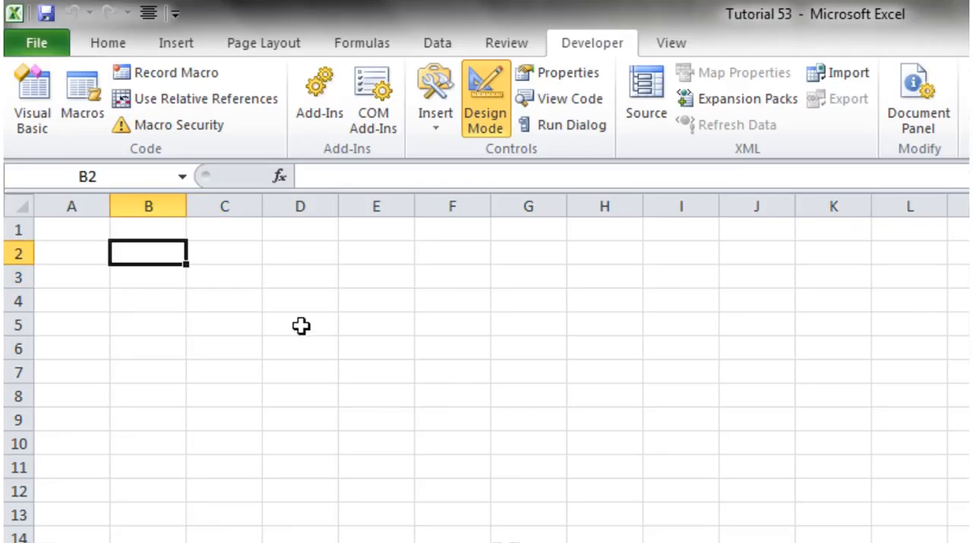
mouse_move(494, 165)
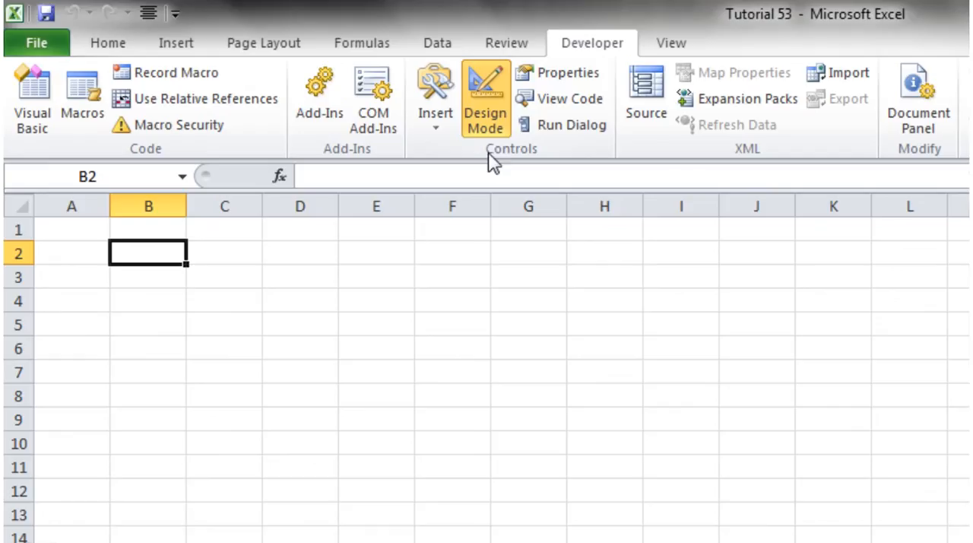
mouse_move(389, 299)
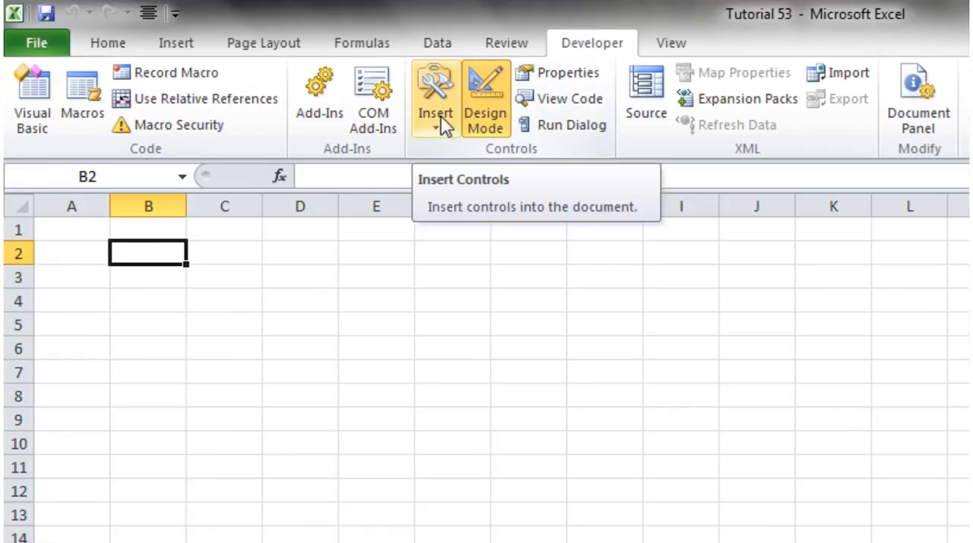
mouse_move(433, 99)
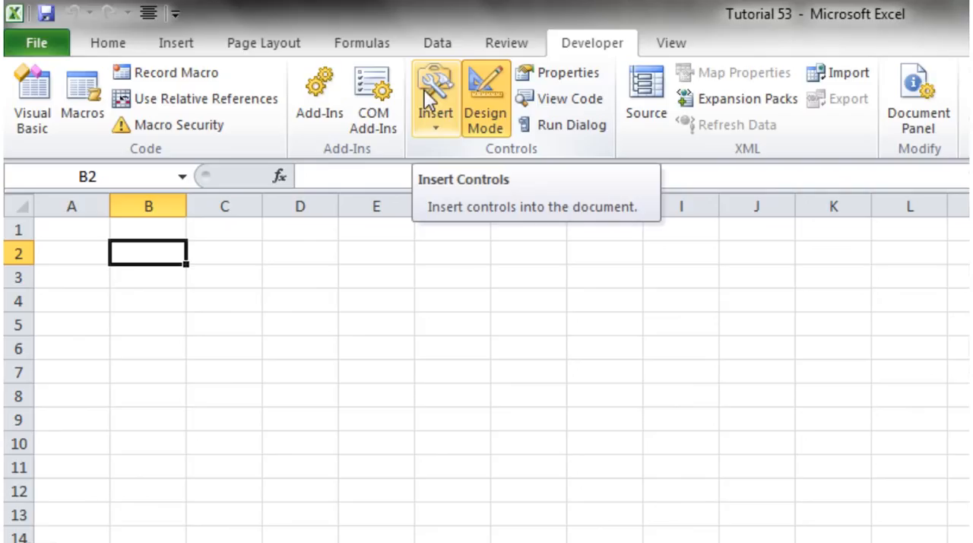
mouse_move(443, 137)
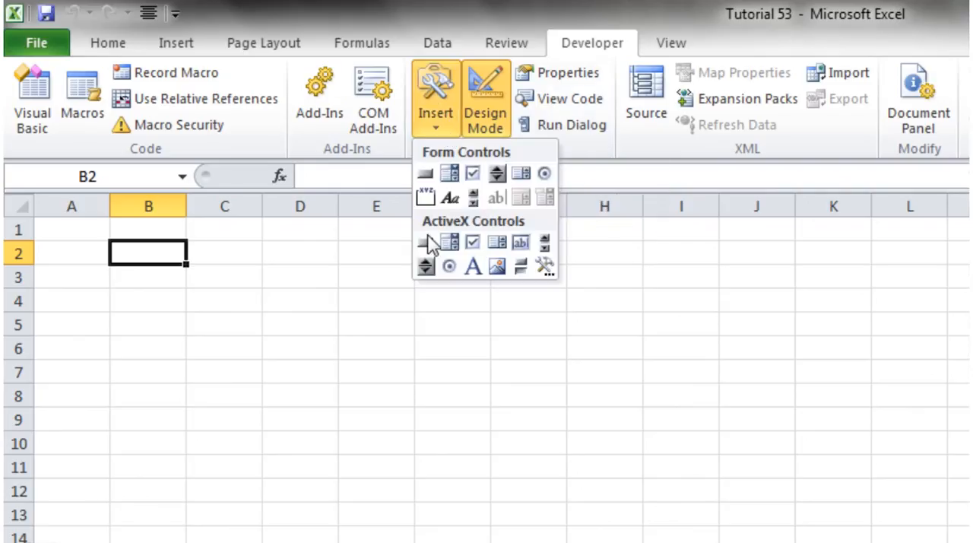
mouse_move(490, 232)
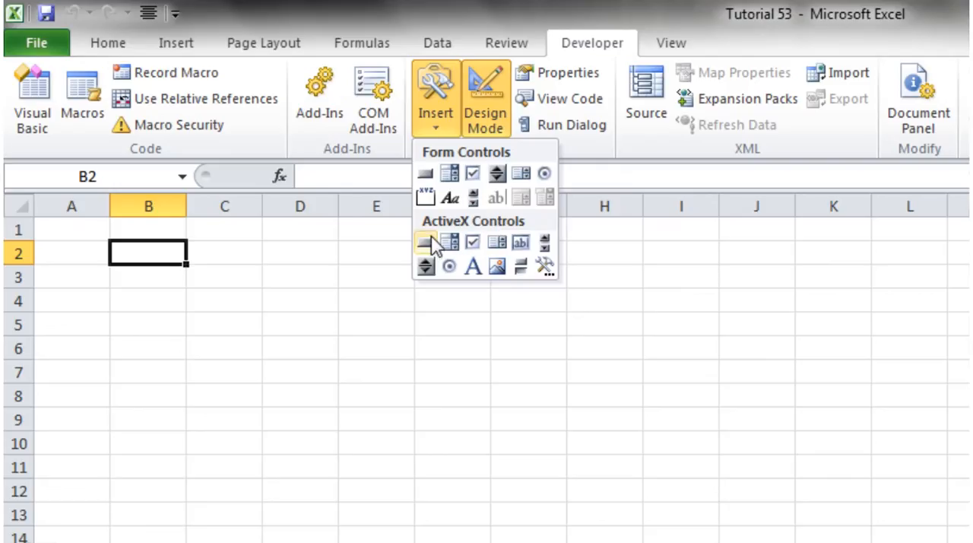
mouse_move(426, 198)
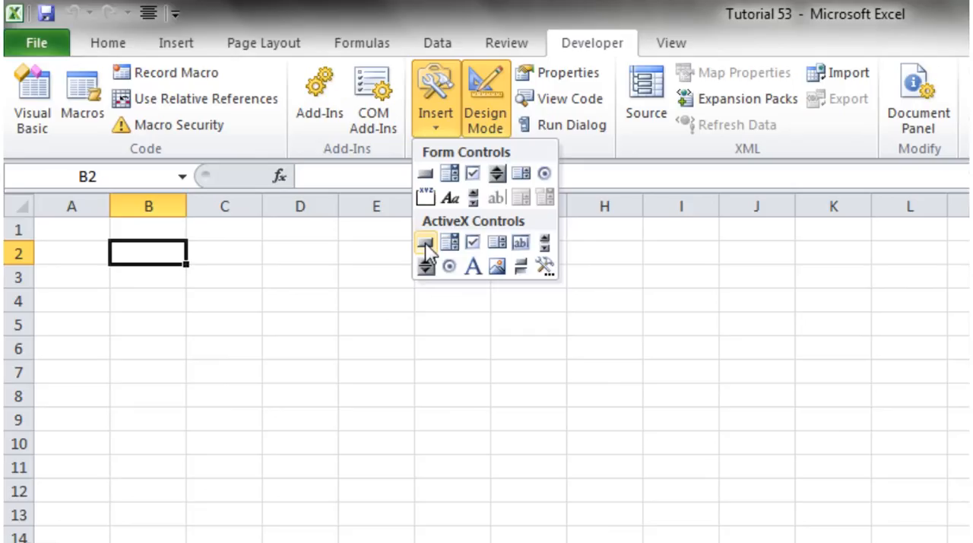
Draw an ActiveX command button over cells B3:F5 and resize it to fit
left_click(424, 242)
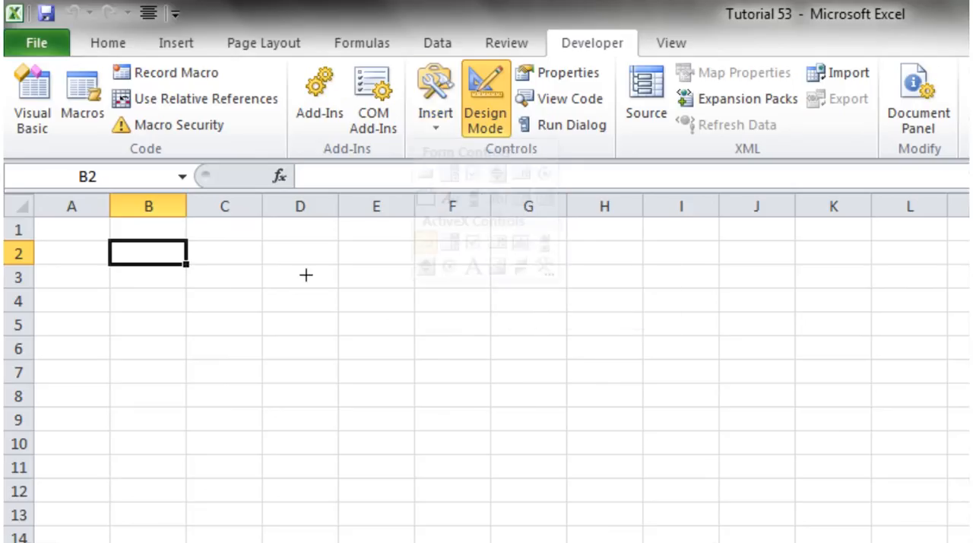
left_click_drag(173, 307, 577, 384)
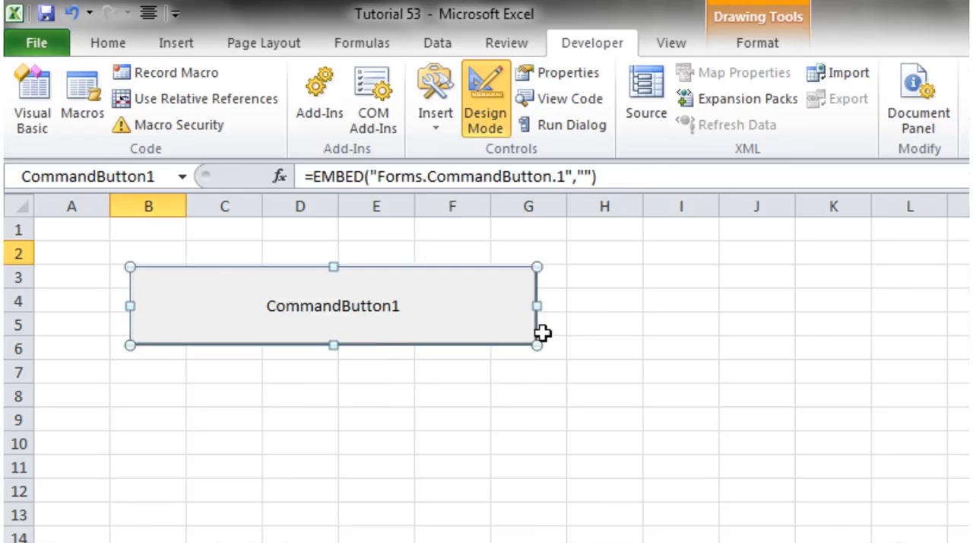
left_click_drag(538, 344, 488, 324)
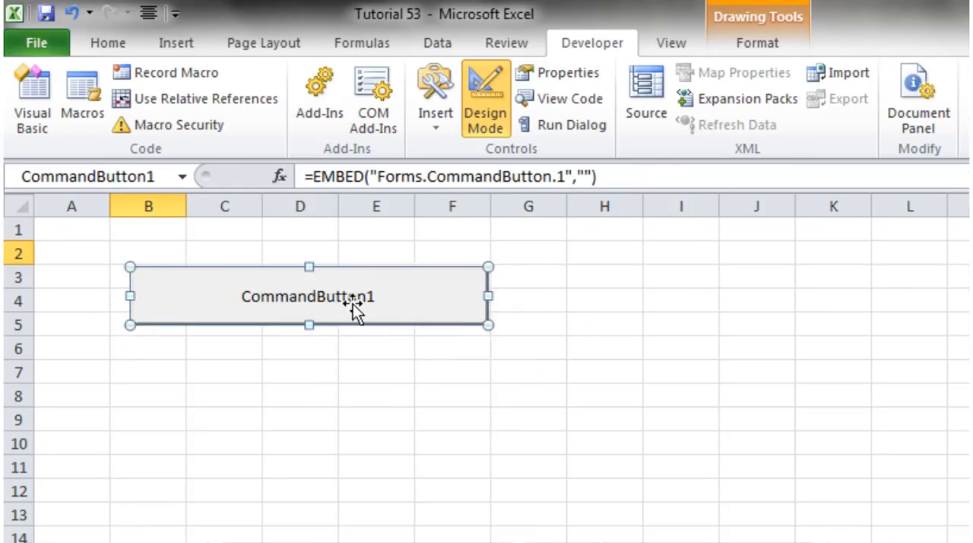
double_click(308, 297)
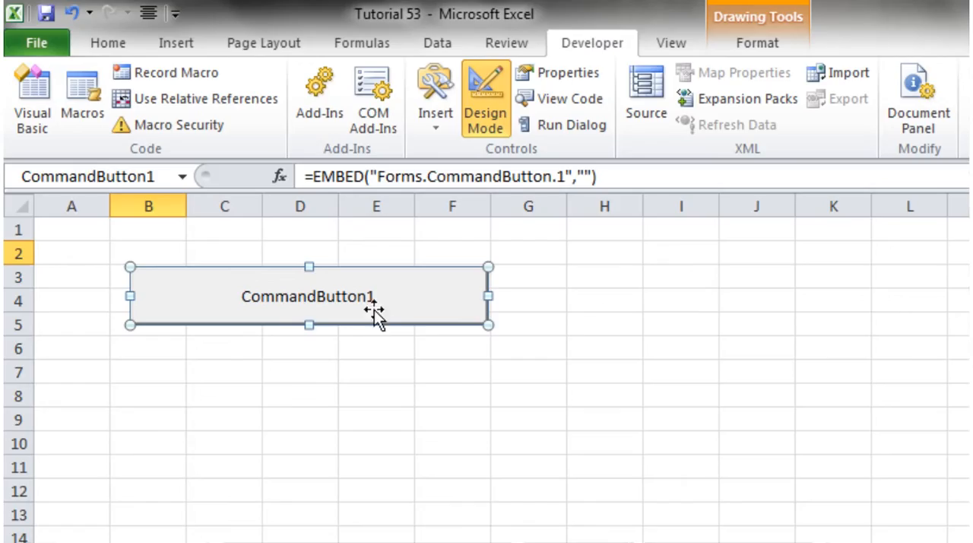
In the button's Properties, make its text colour white and its font bold
left_click(566, 72)
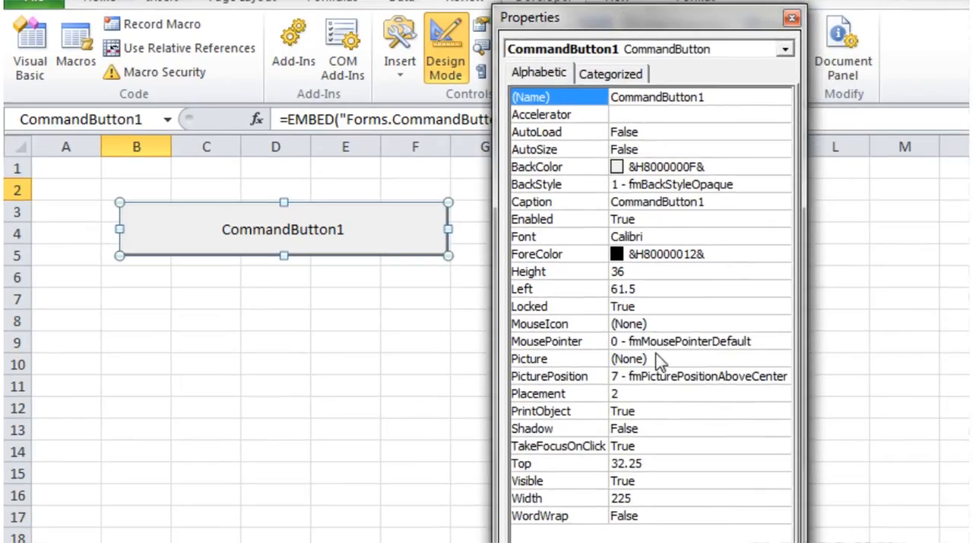
mouse_move(654, 205)
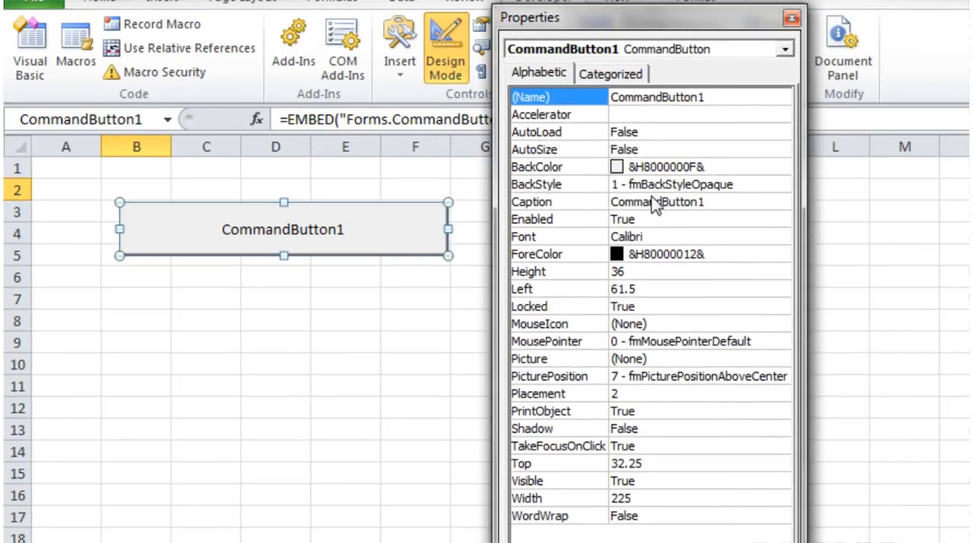
mouse_move(719, 169)
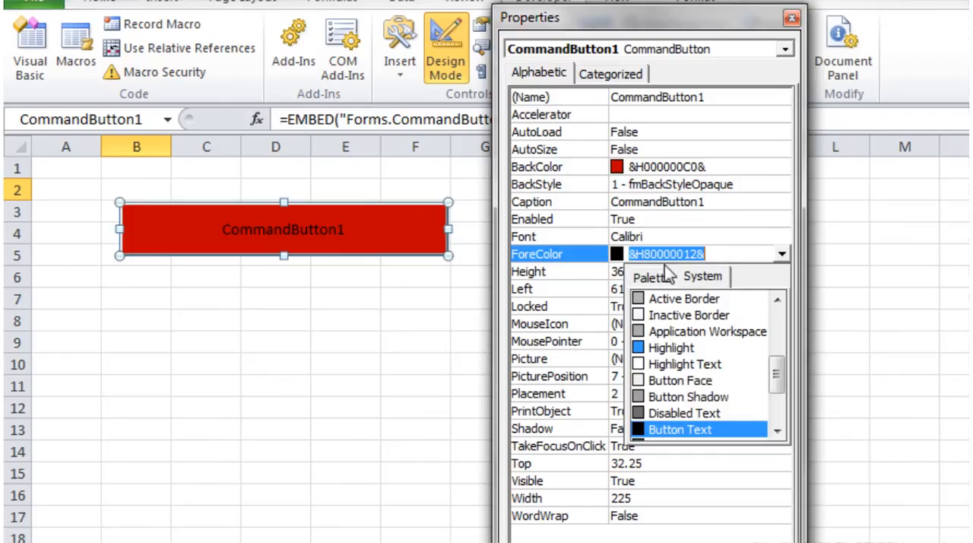
left_click(680, 429)
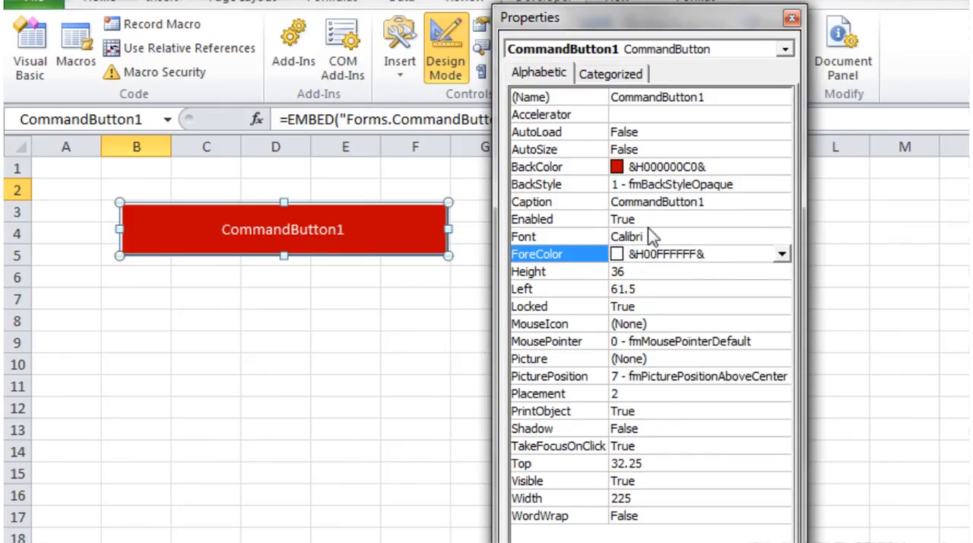
left_click(781, 236)
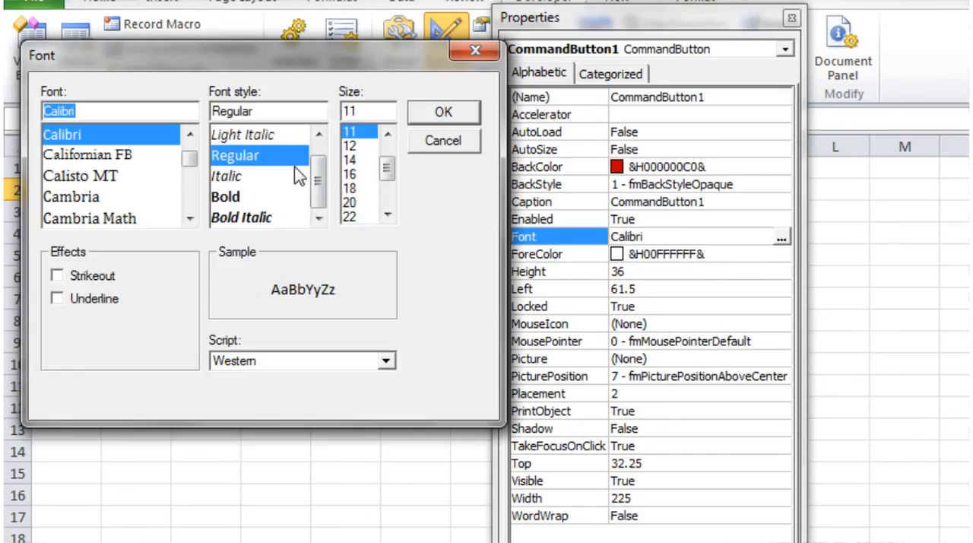
left_click(444, 112)
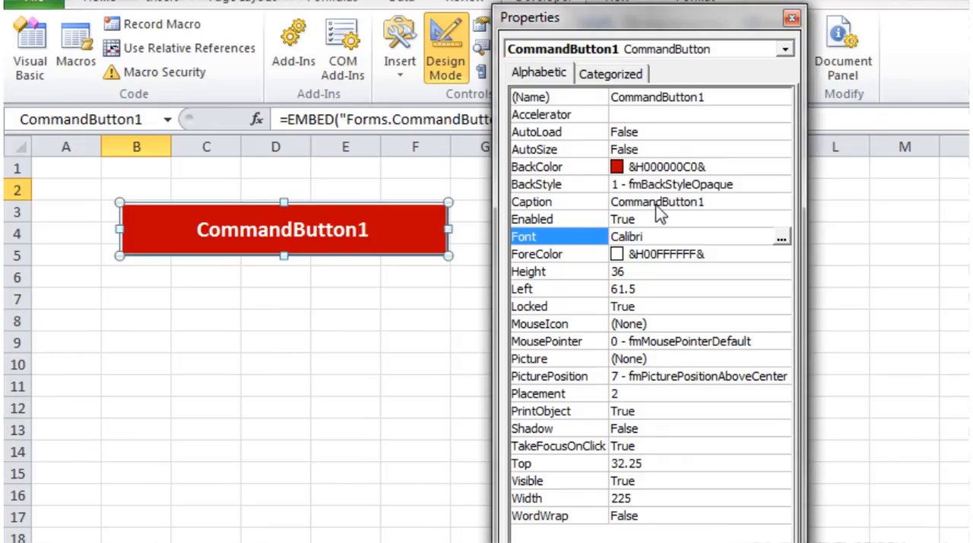
Change the button's caption to 'Submit'
left_click(532, 201)
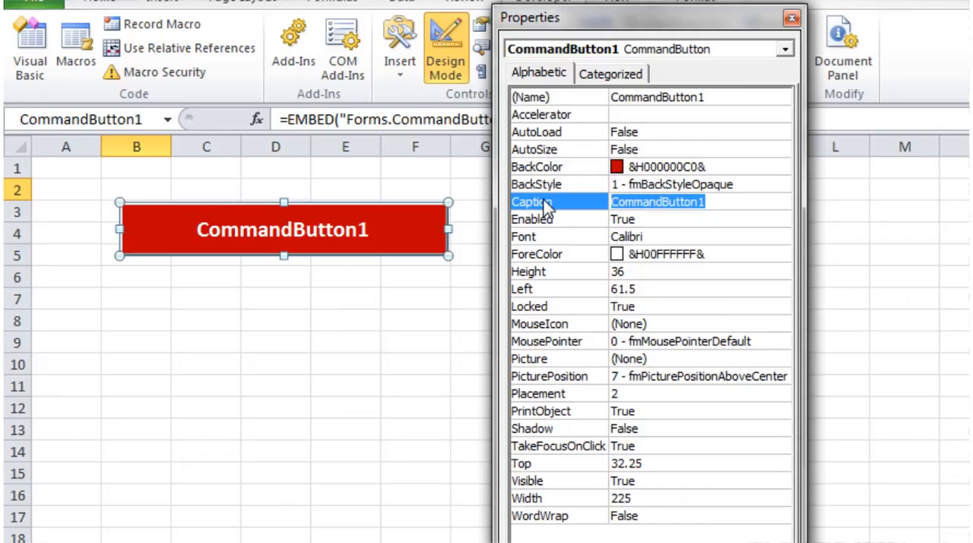
type("S")
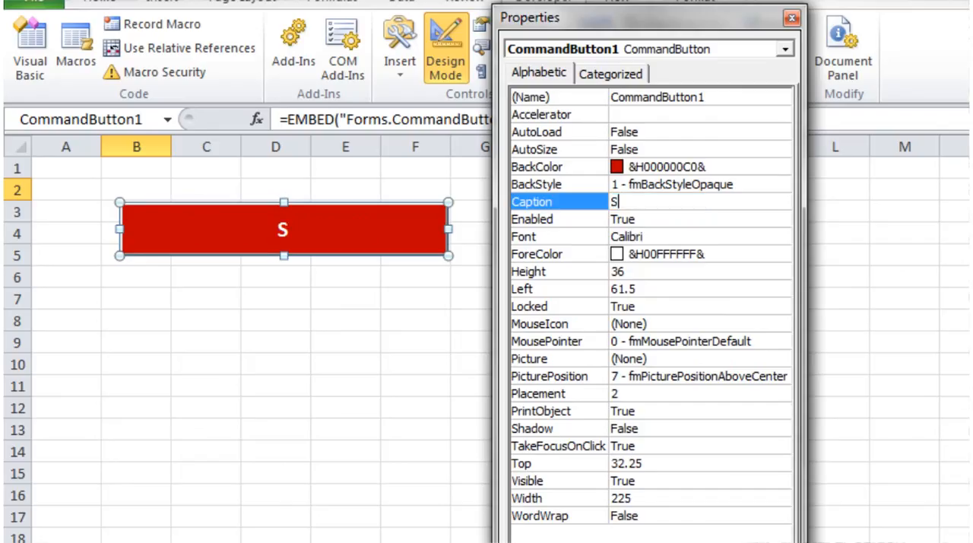
type("ubmit")
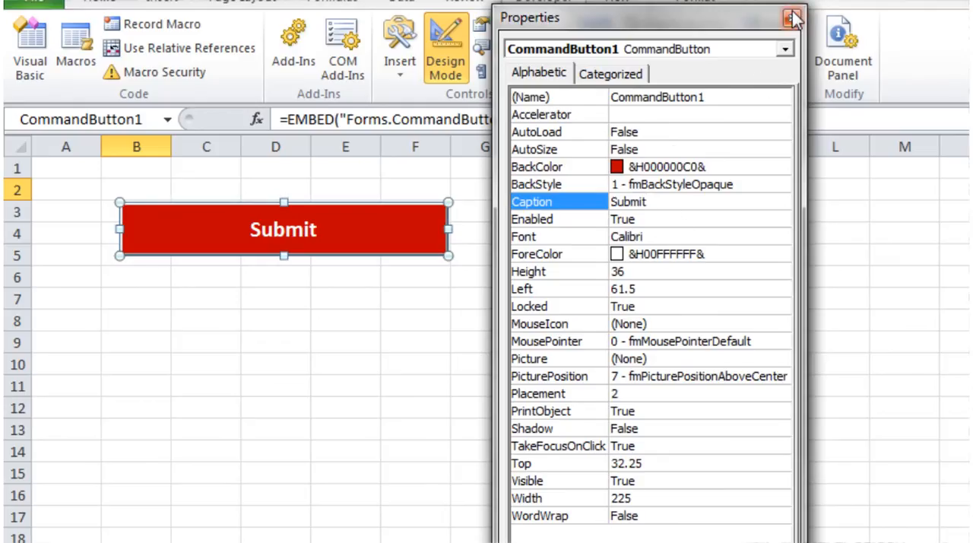
Close Properties and open the button's CommandButton1_Click event code
left_click(792, 18)
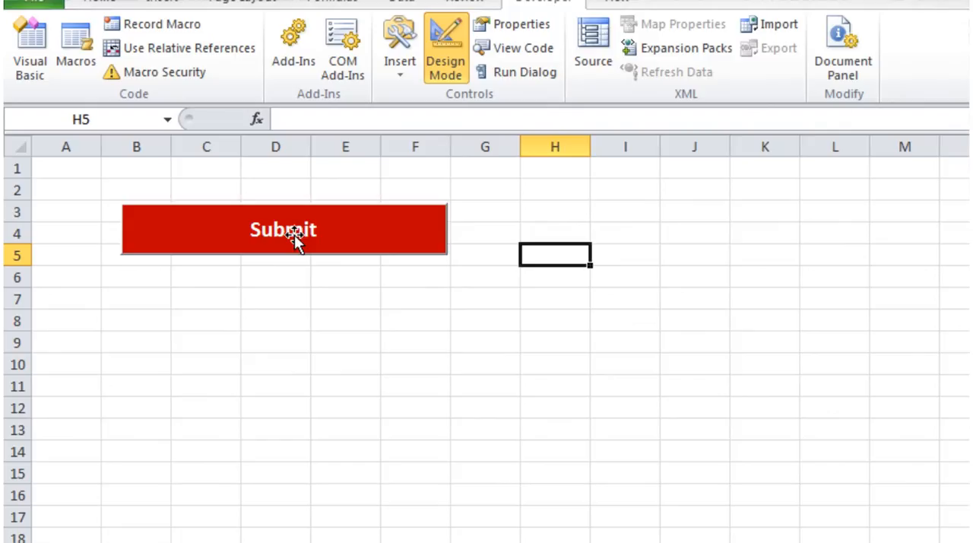
double_click(283, 229)
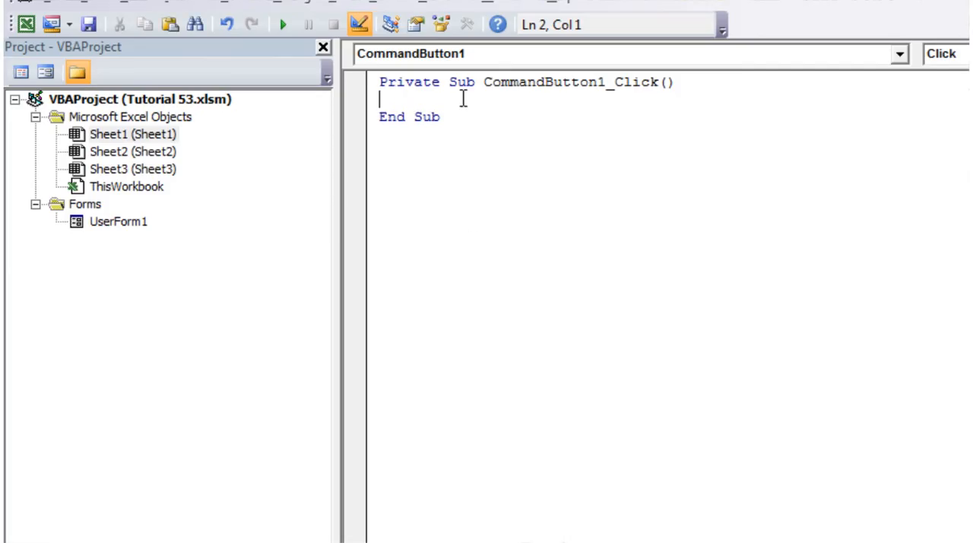
key("Tab")
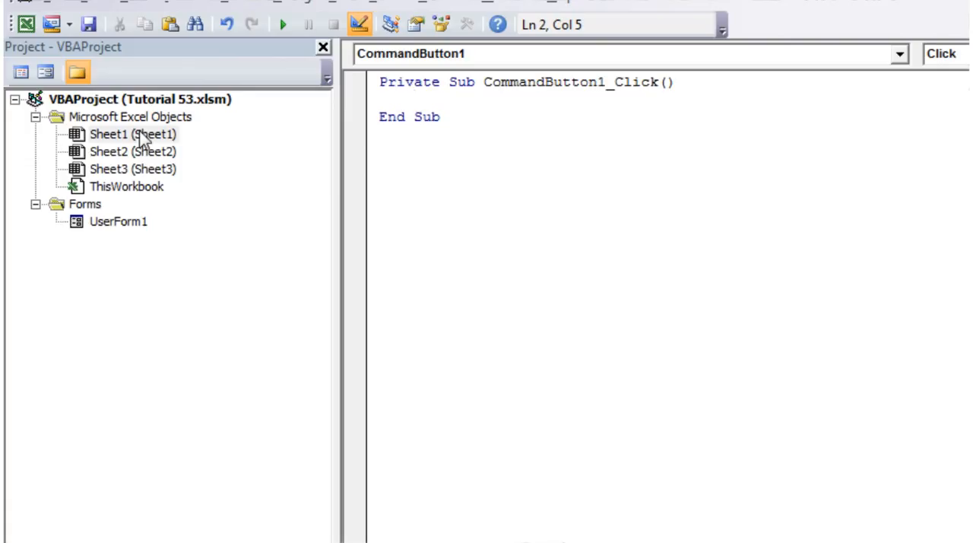
mouse_move(500, 61)
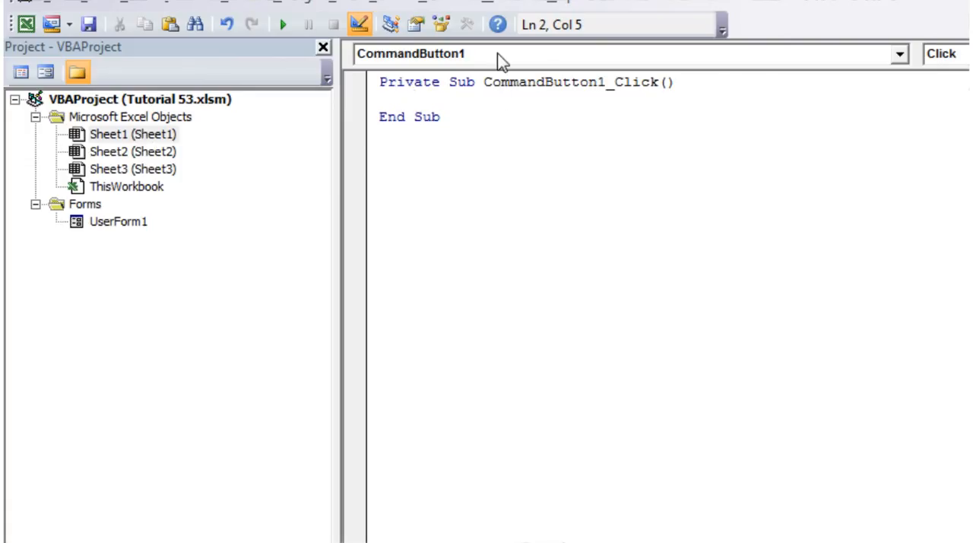
Type msgbox "Hello World" inside the click procedure
left_click(414, 99)
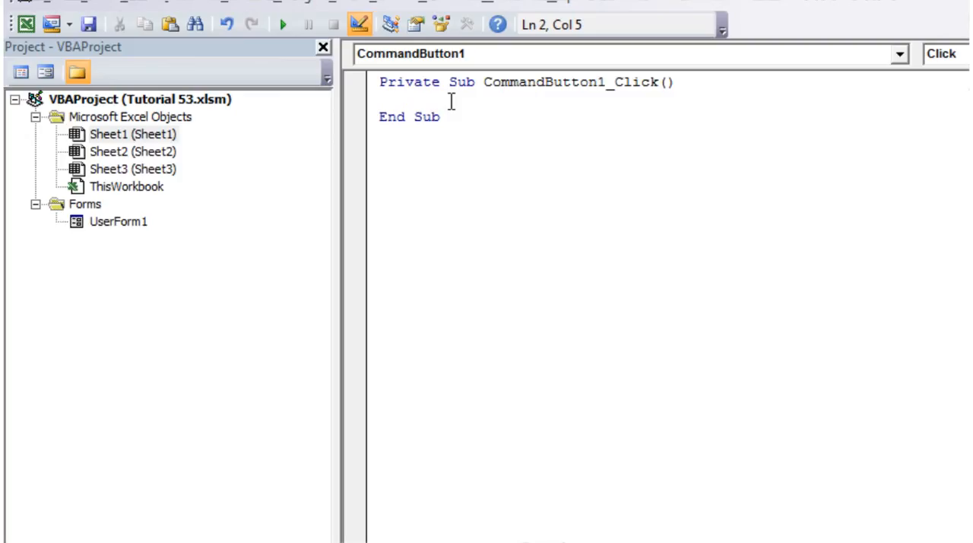
type("msgbox \"")
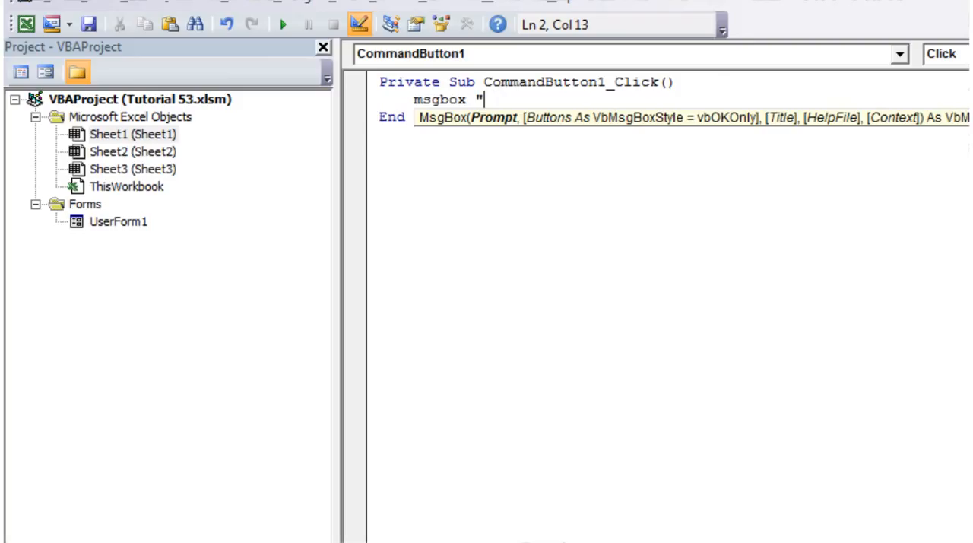
type("Hello W")
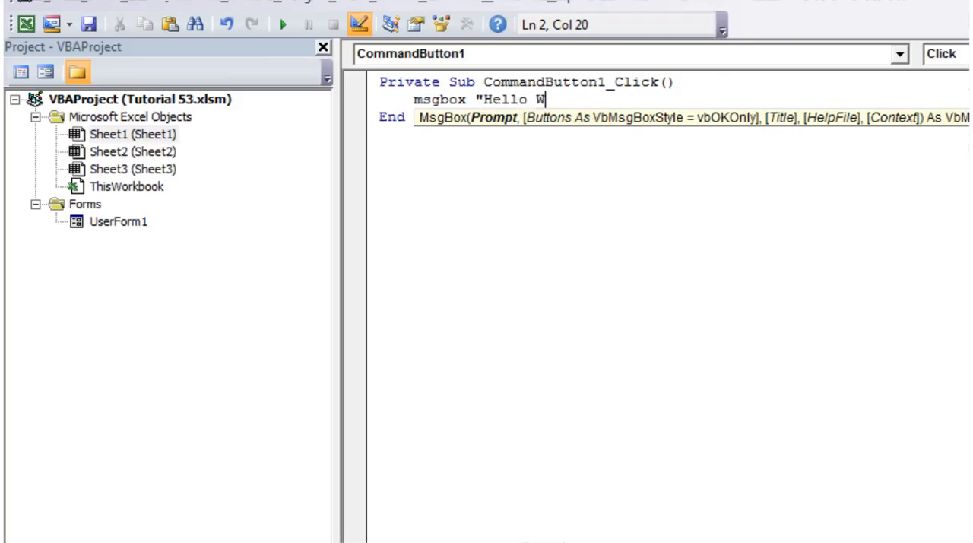
type("orld\"")
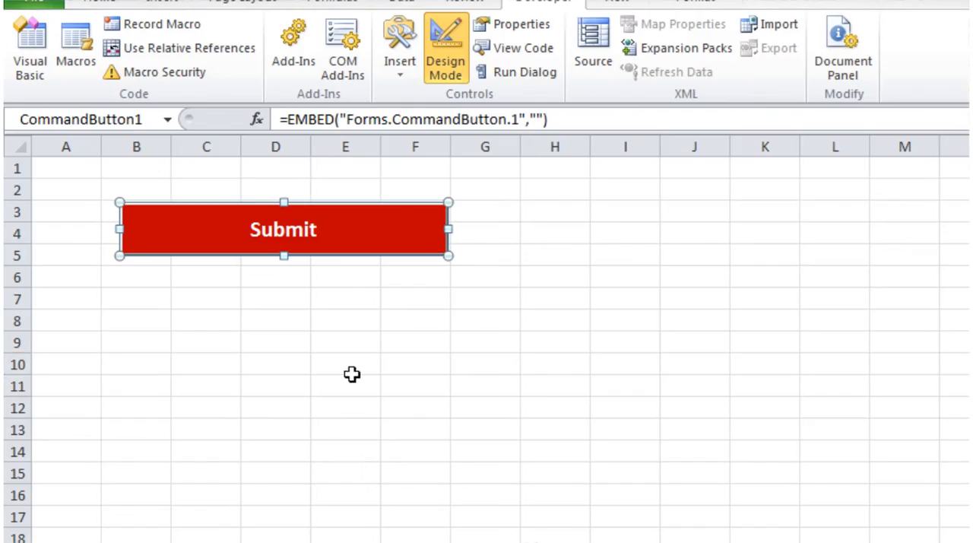
Toggle Design Mode off and click the Submit button to test its message
left_click(345, 364)
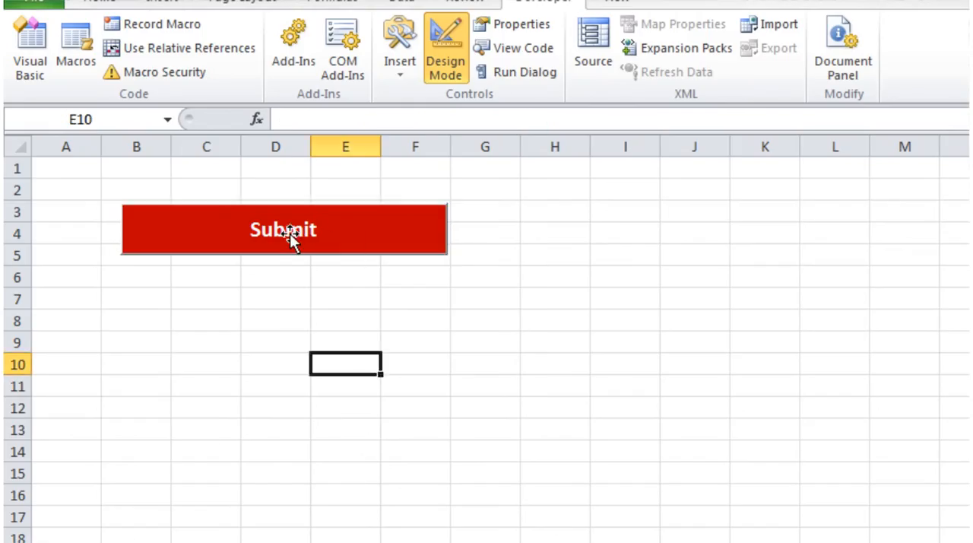
left_click(345, 276)
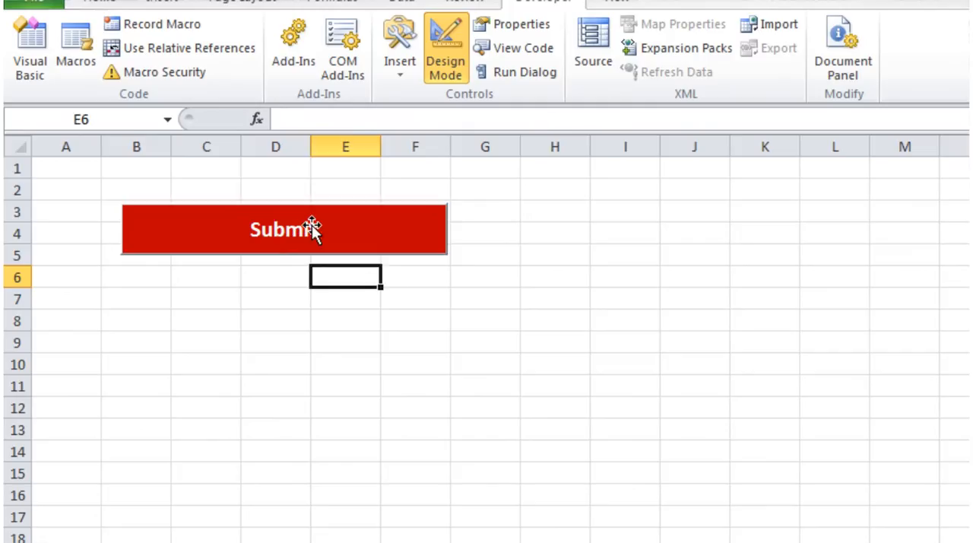
left_click(283, 229)
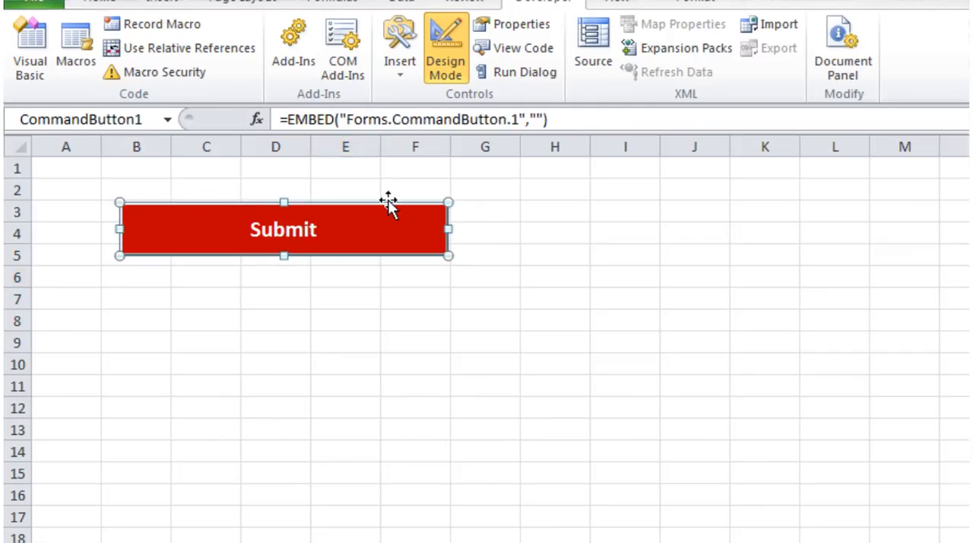
left_click(445, 49)
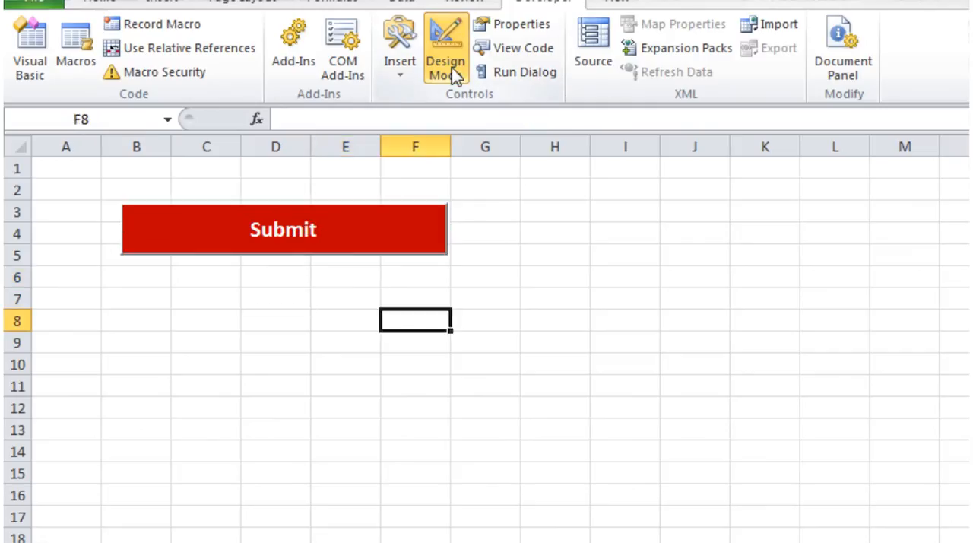
left_click(445, 45)
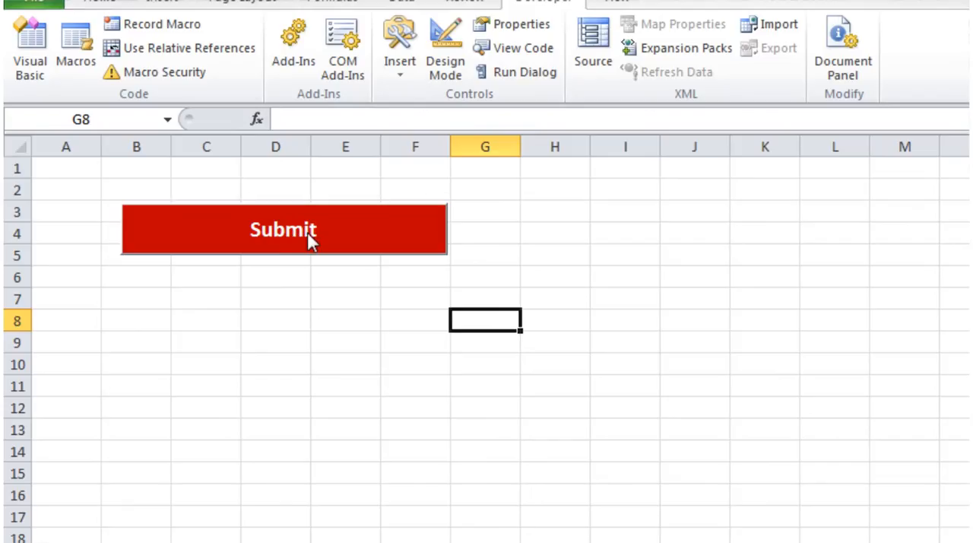
mouse_move(278, 239)
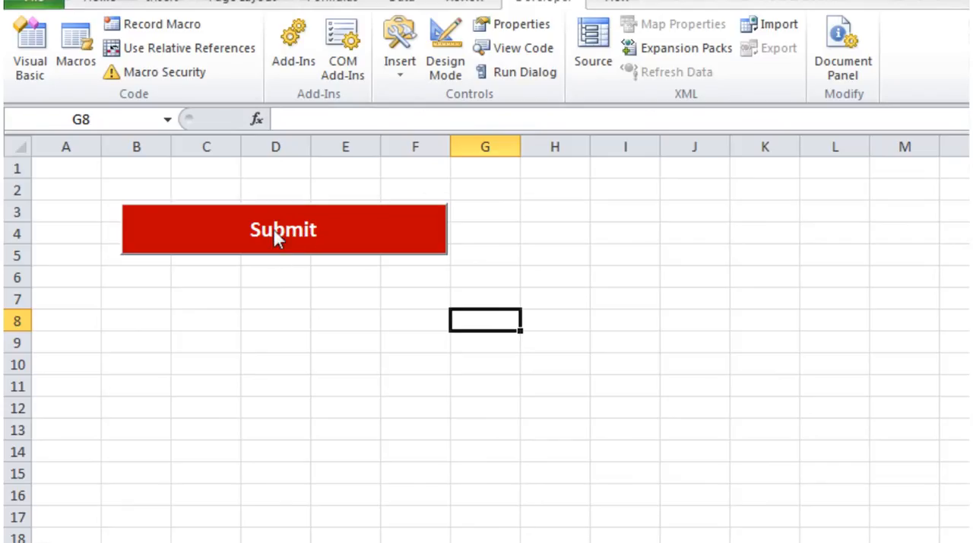
left_click(283, 229)
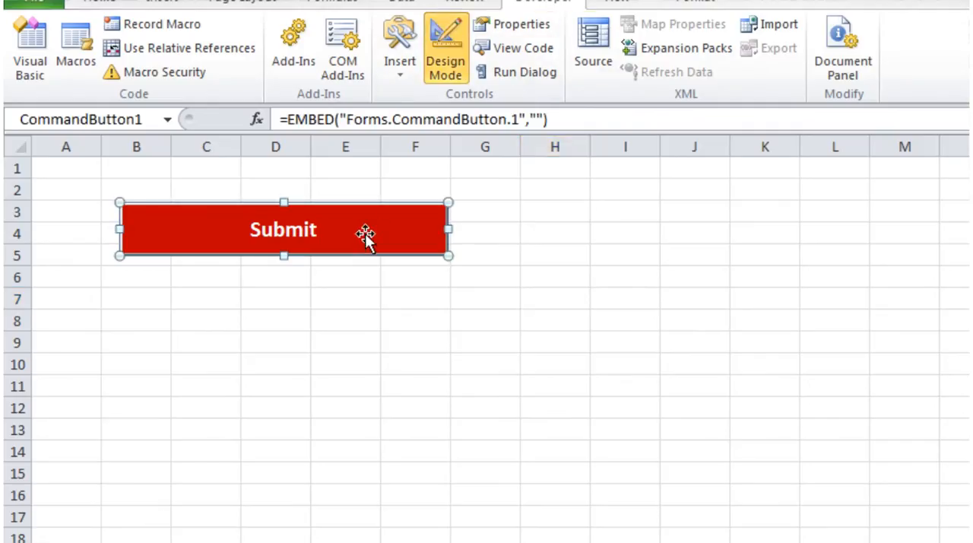
Delete the MsgBox line from the click code and start Sub myseperateCode
double_click(283, 229)
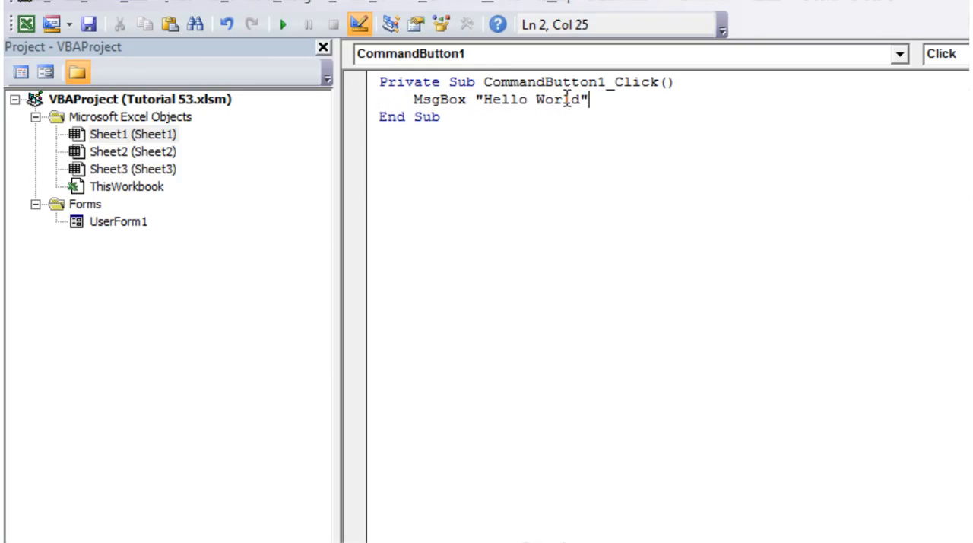
key("Delete")
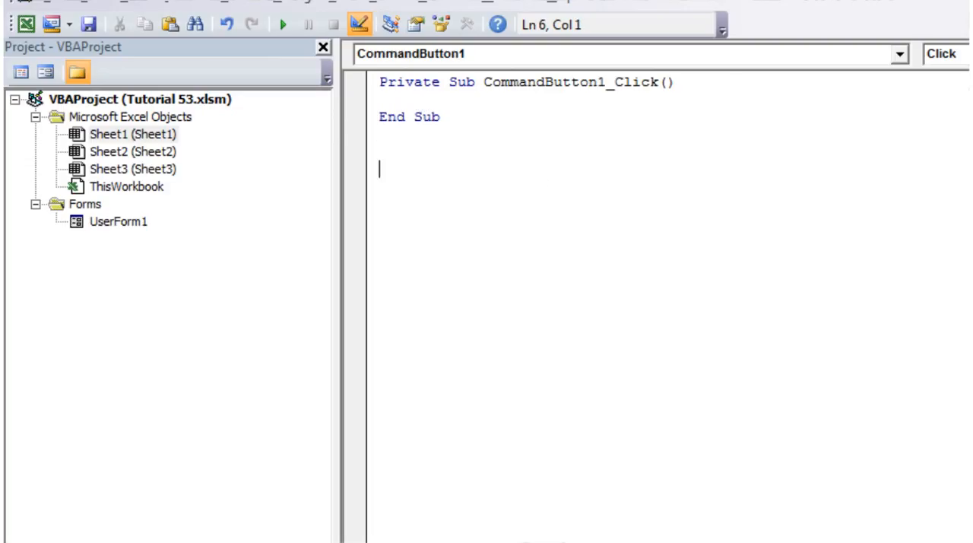
type("sub")
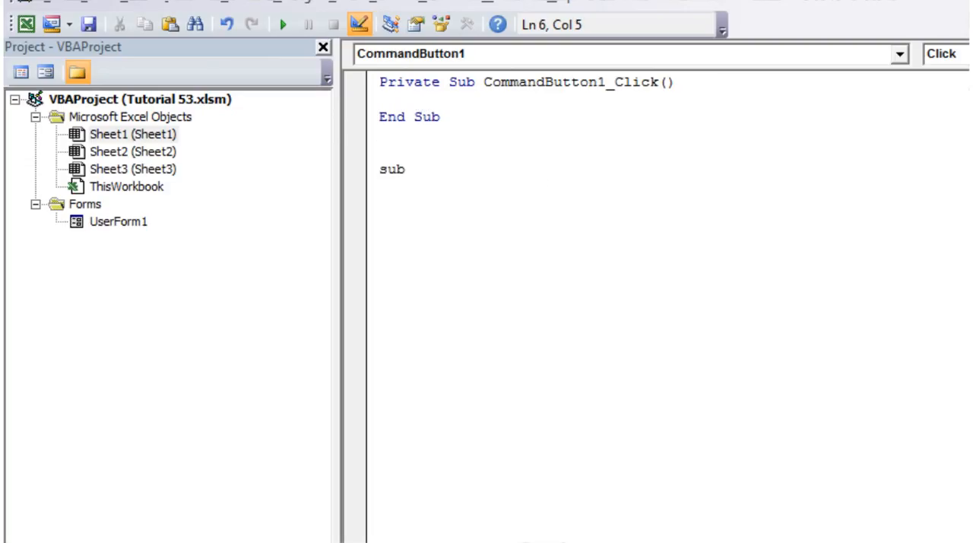
type("mysee")
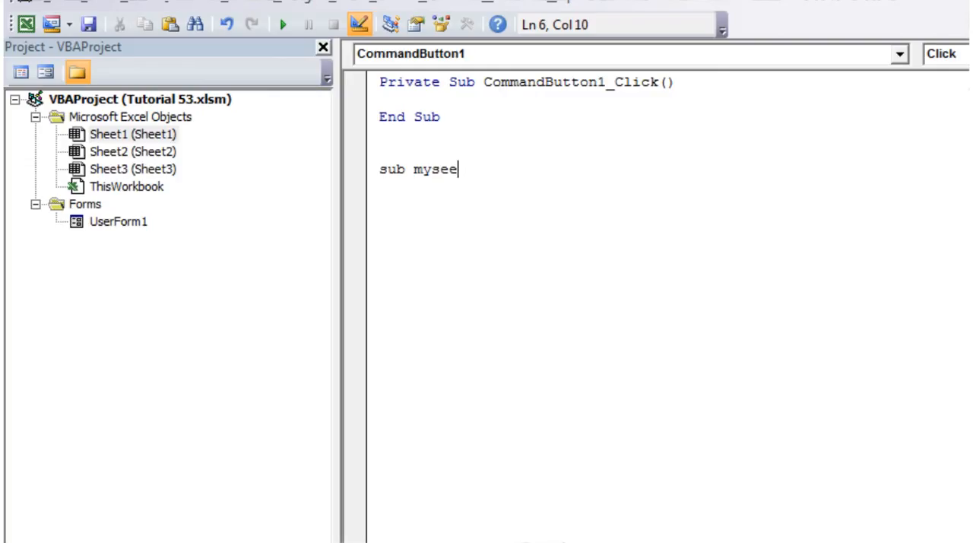
type("perateCode(")
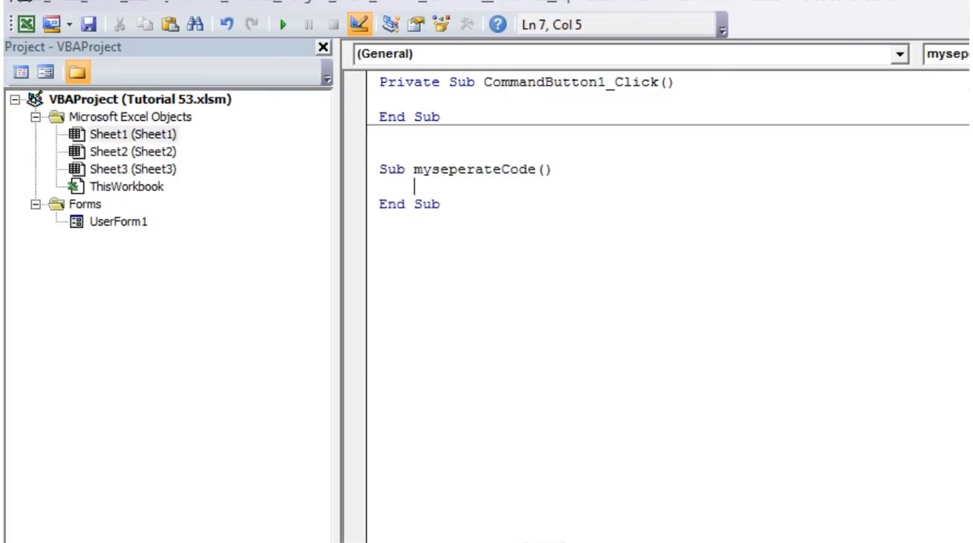
Add MsgBox "Hello World, From another sub!" to myseperateCode
type("m")
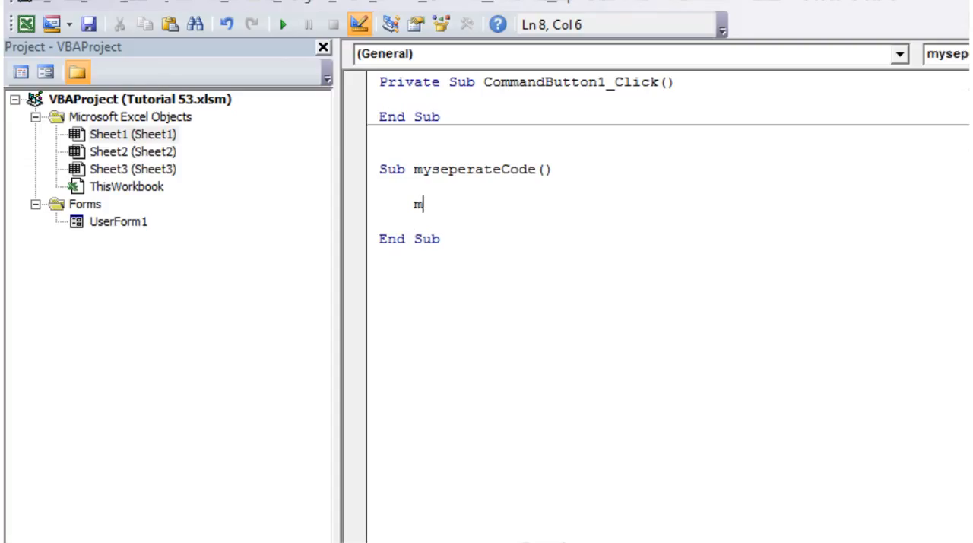
type("sgbox")
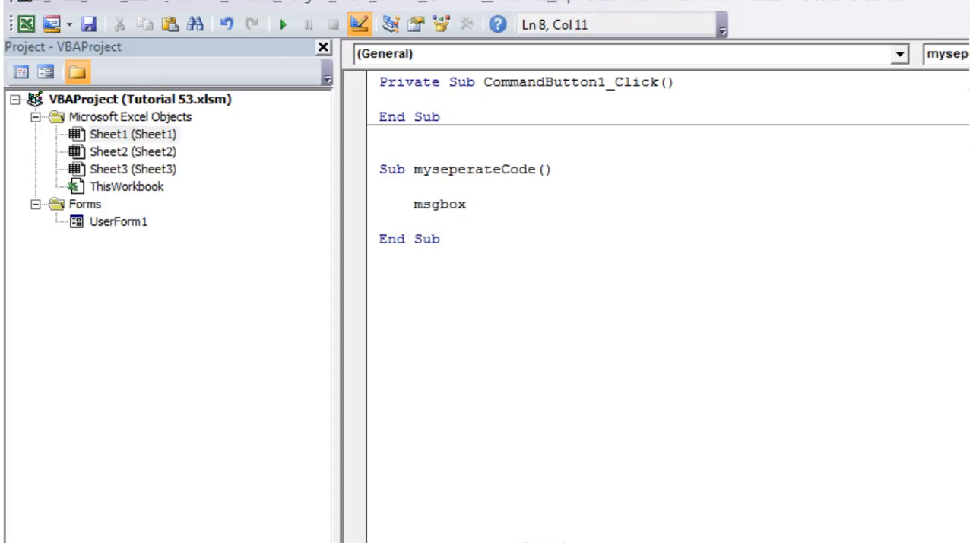
type("\"Hel")
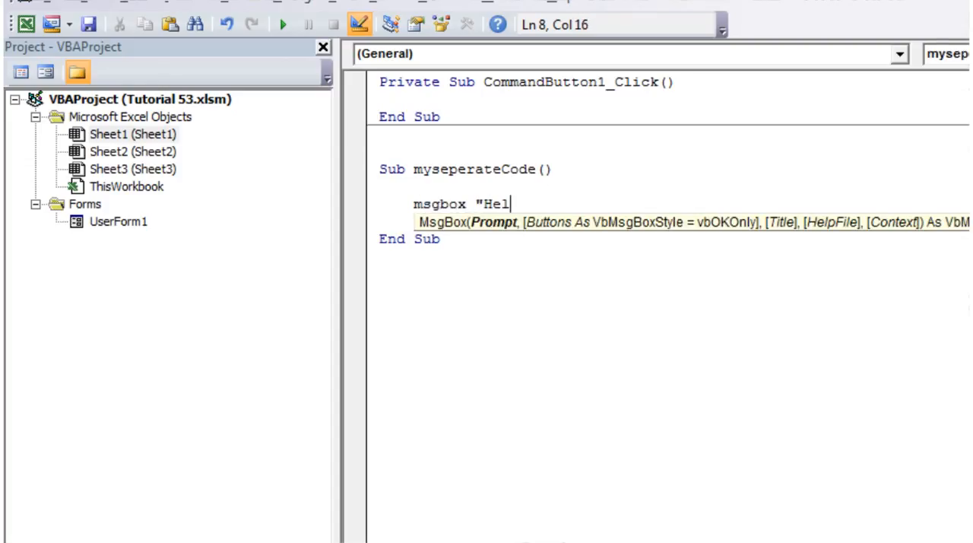
type("lo World\"")
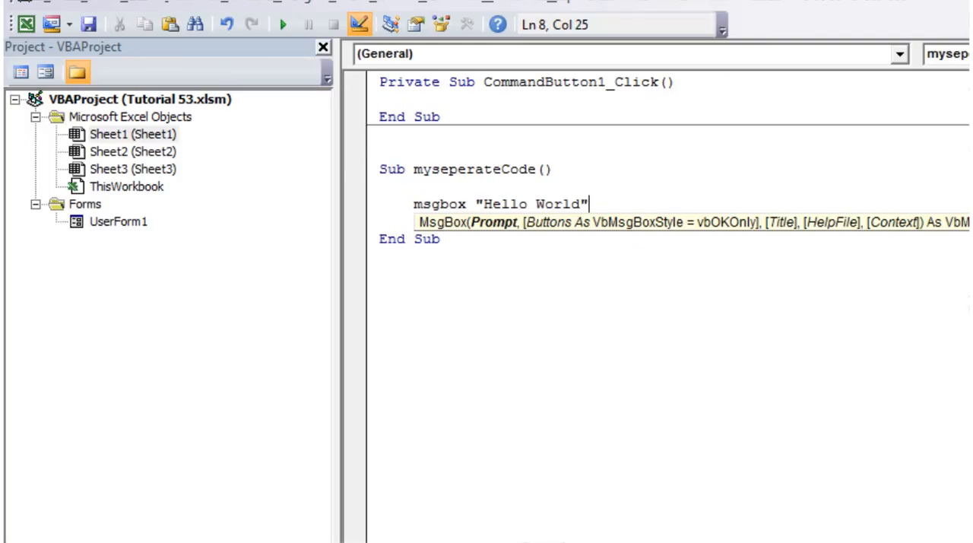
type(",")
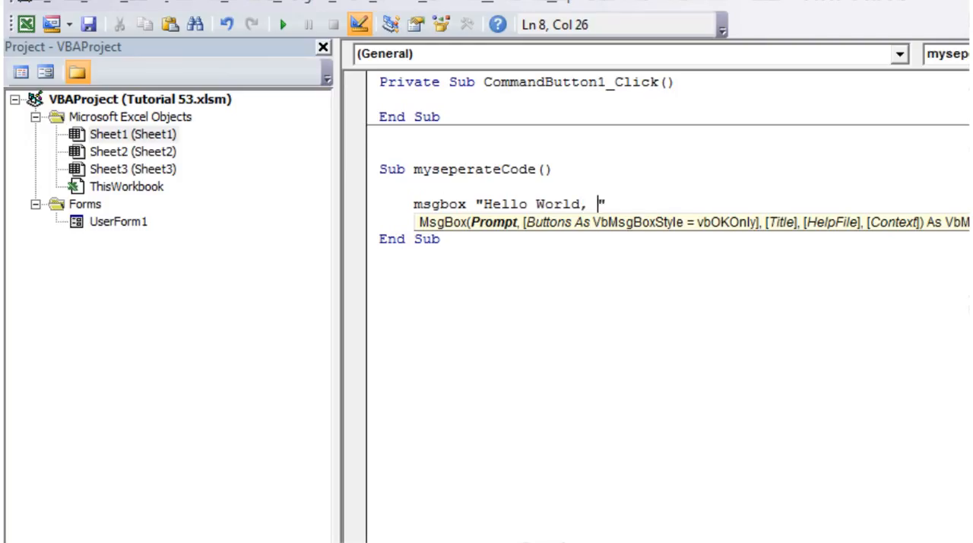
type("From another")
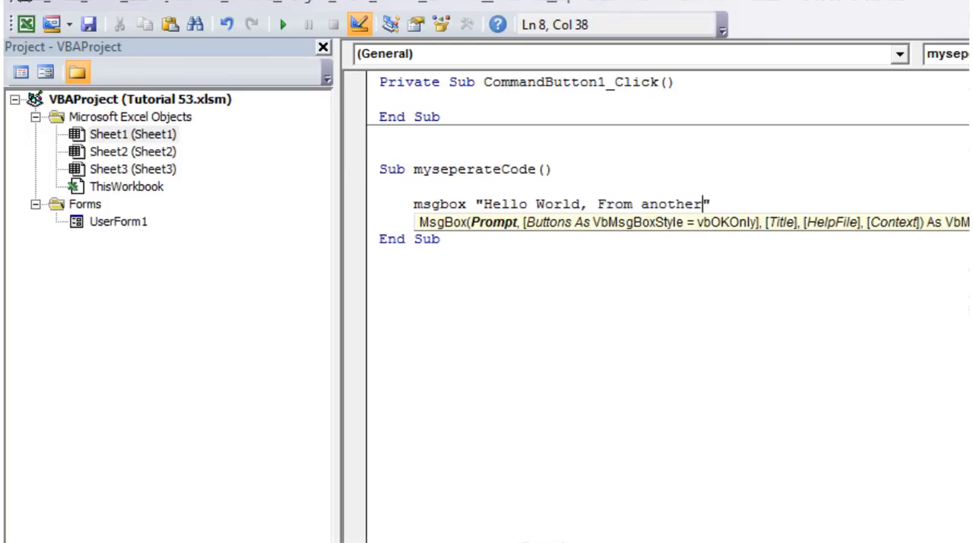
type("sub!")
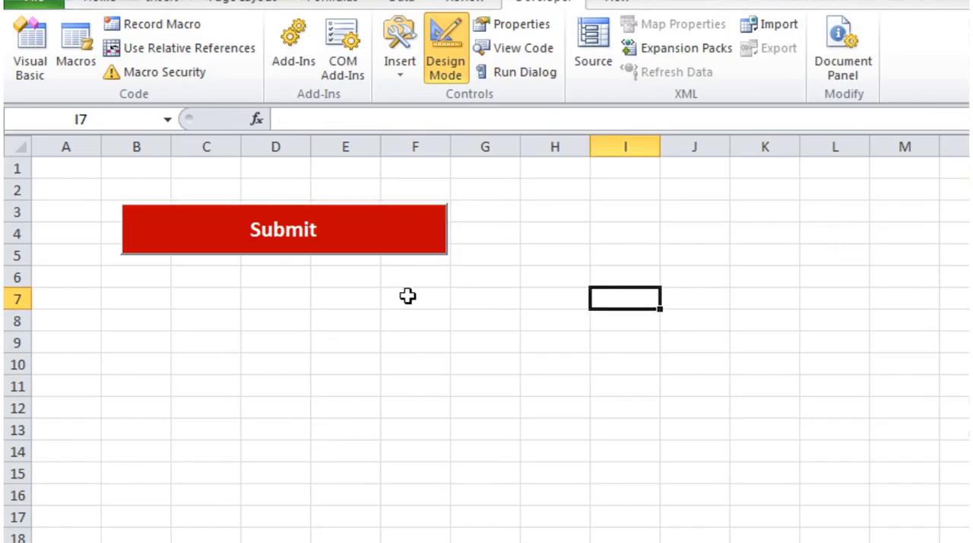
Turn off Design Mode and press the Submit button to test it
left_click(445, 47)
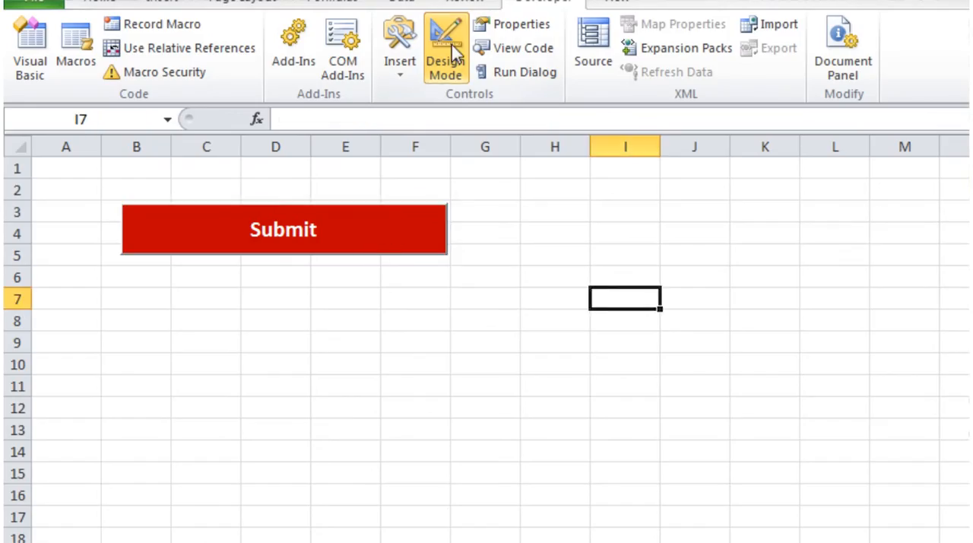
left_click(445, 48)
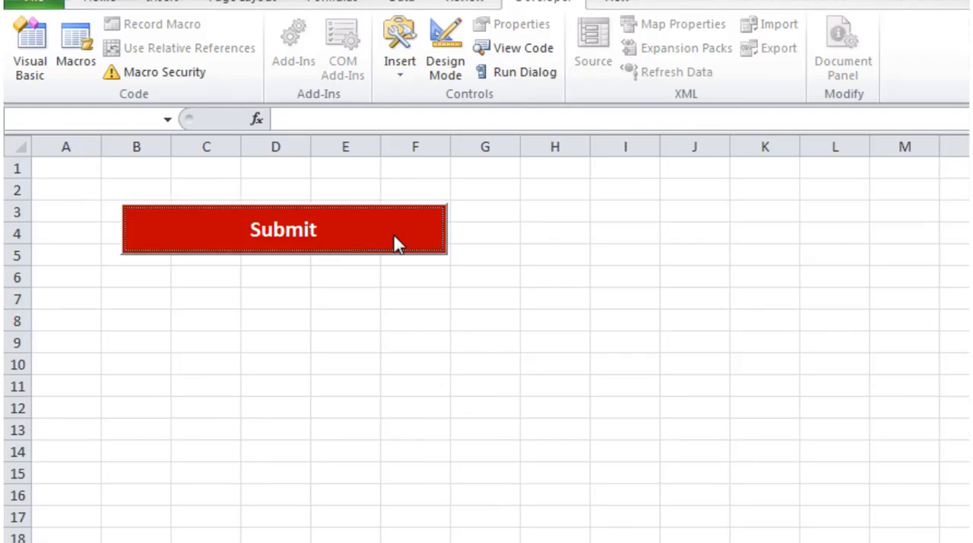
left_click(446, 48)
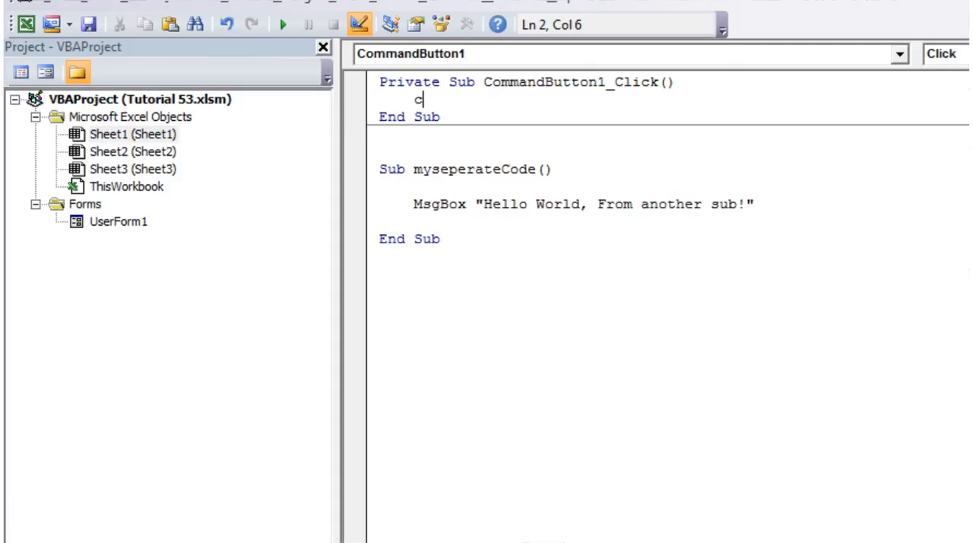
Type call myseperateCode() into the CommandButton1_Click procedure
type("call myseperateCode")
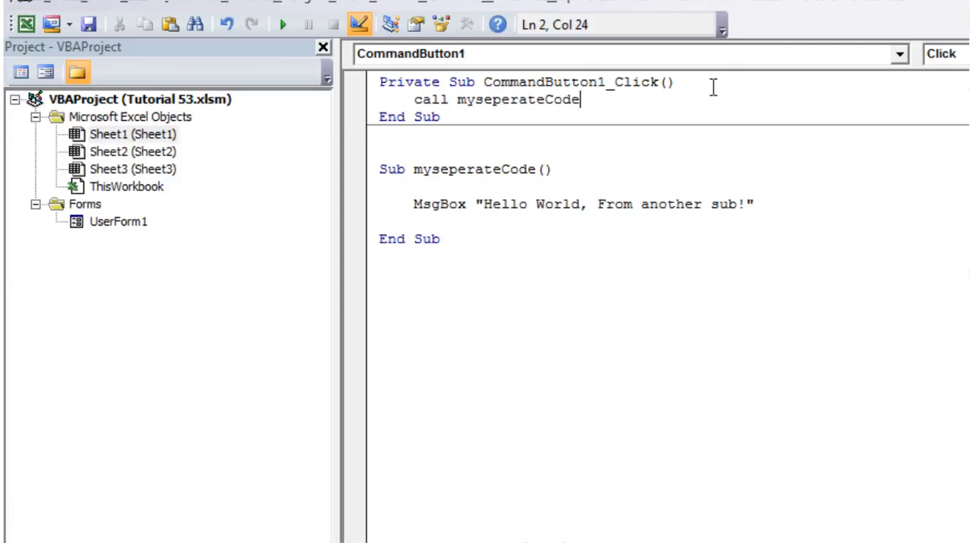
type("()")
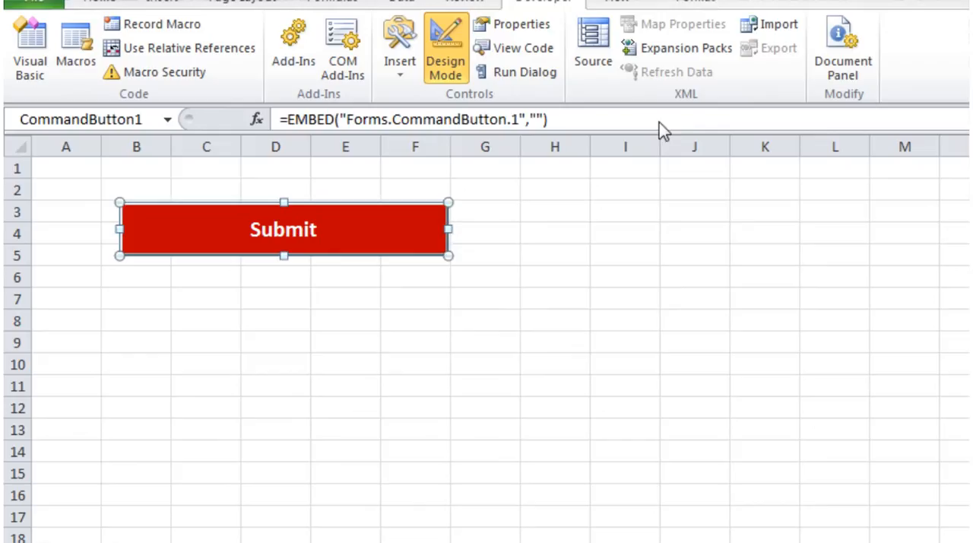
Turn off Design Mode and press Submit to test the call to myseperateCode
left_click(445, 45)
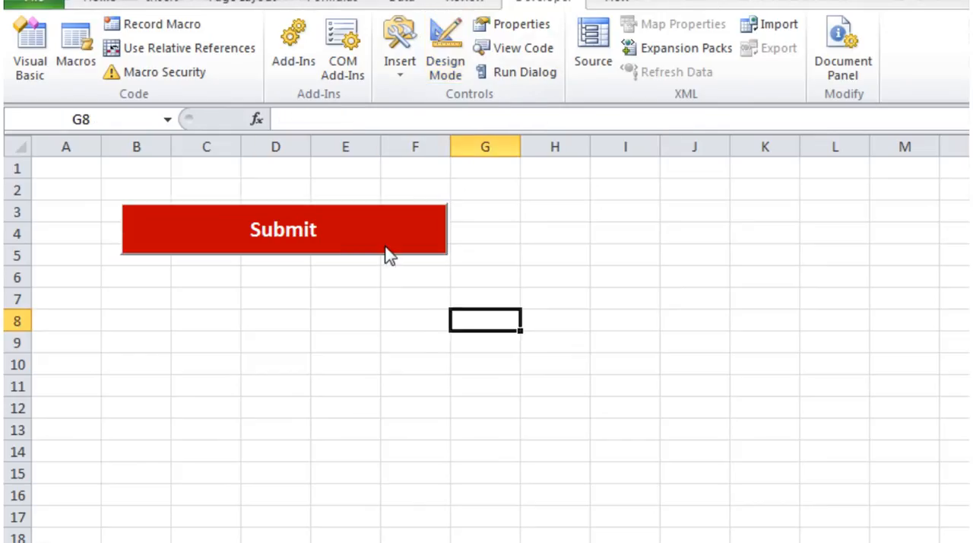
left_click(282, 229)
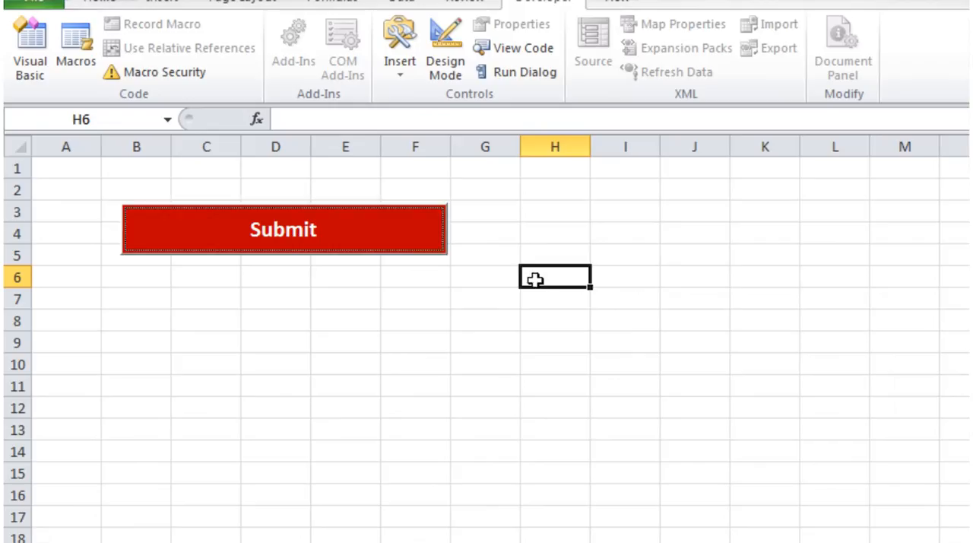
left_click(554, 234)
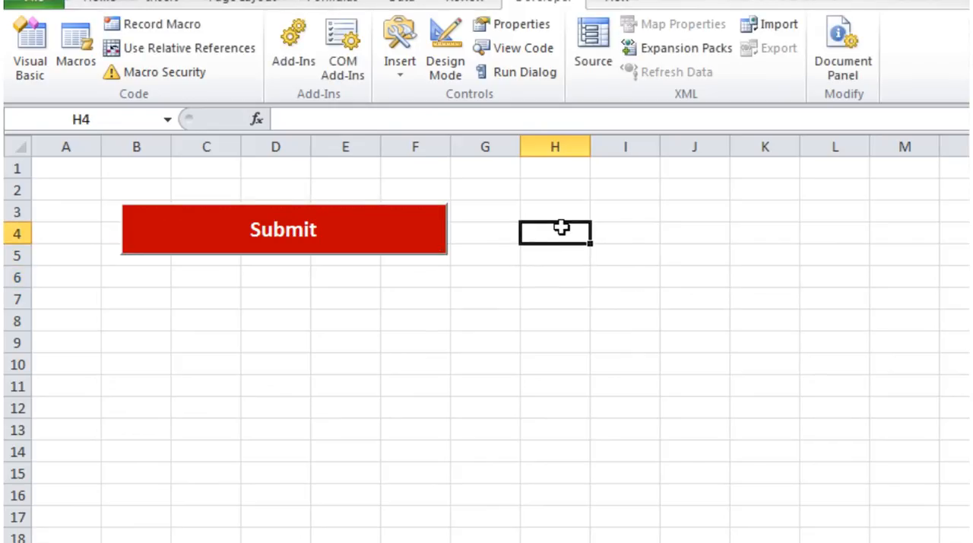
mouse_move(559, 231)
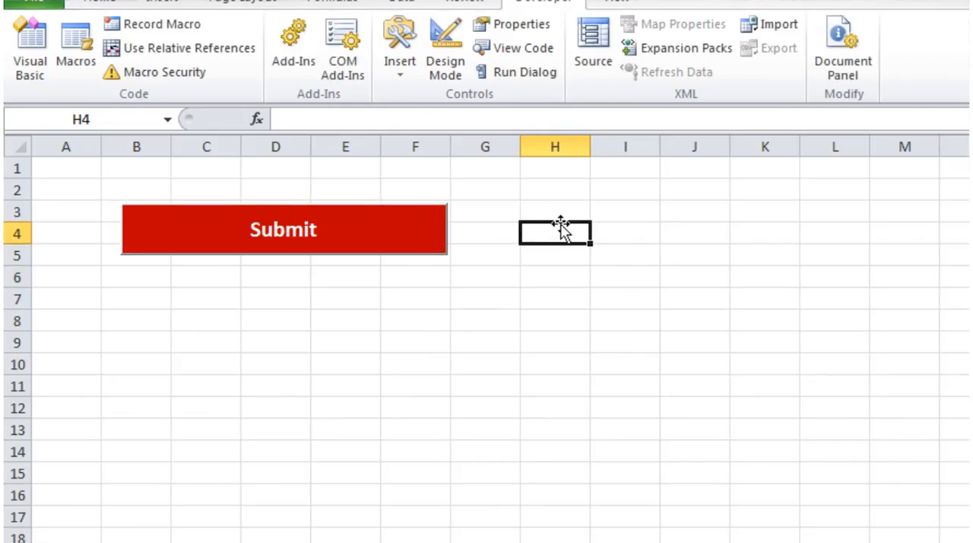
left_click(554, 212)
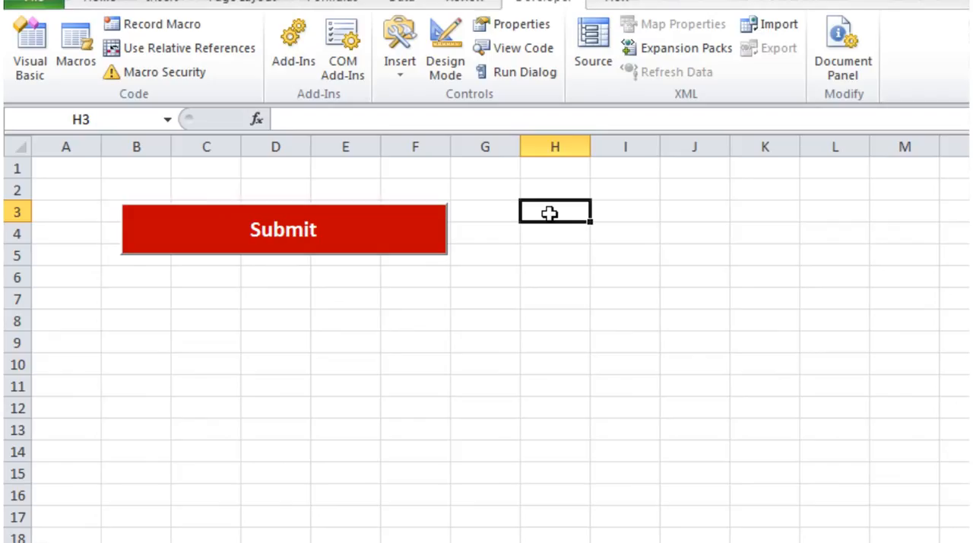